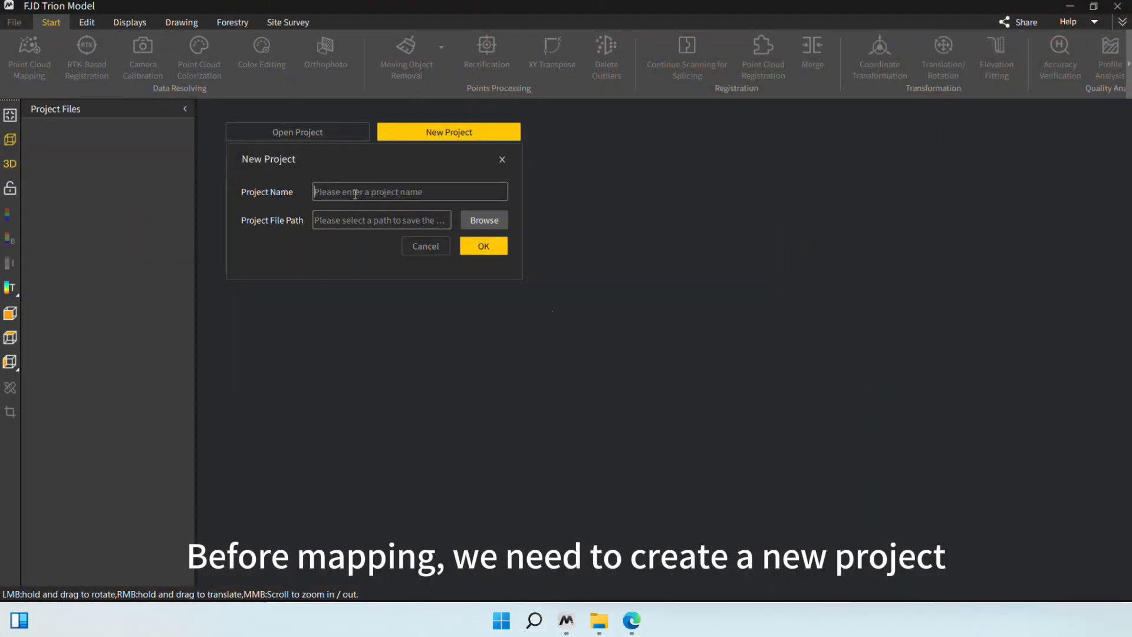
Create the project 'Test' saved in the P1+RTK+Color demo data folder.
type("T")
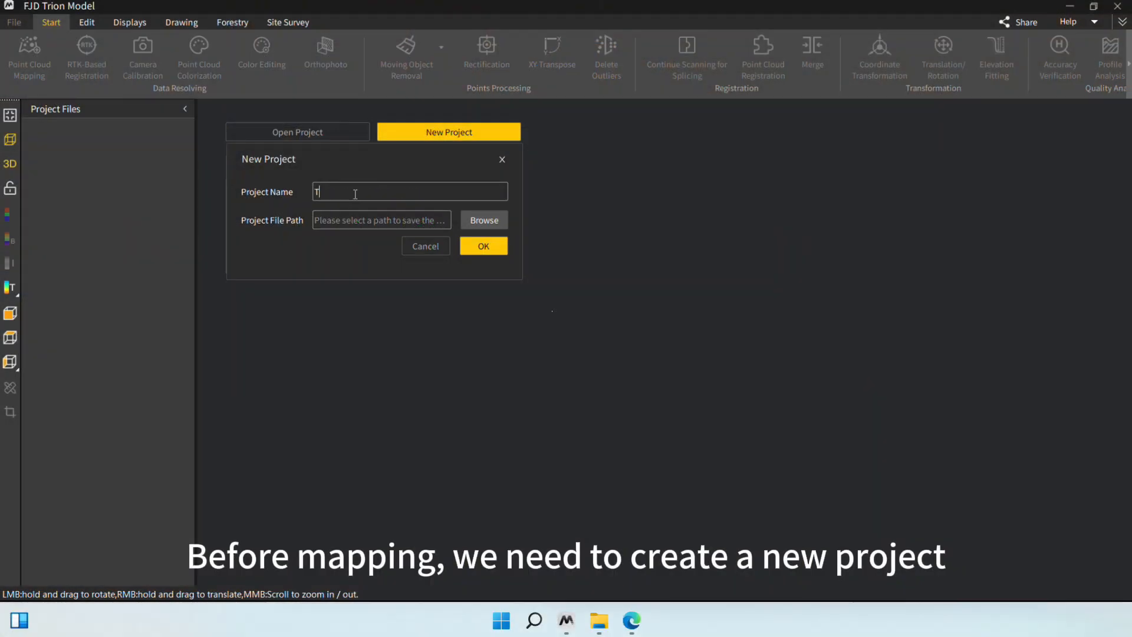
left_click(483, 219)
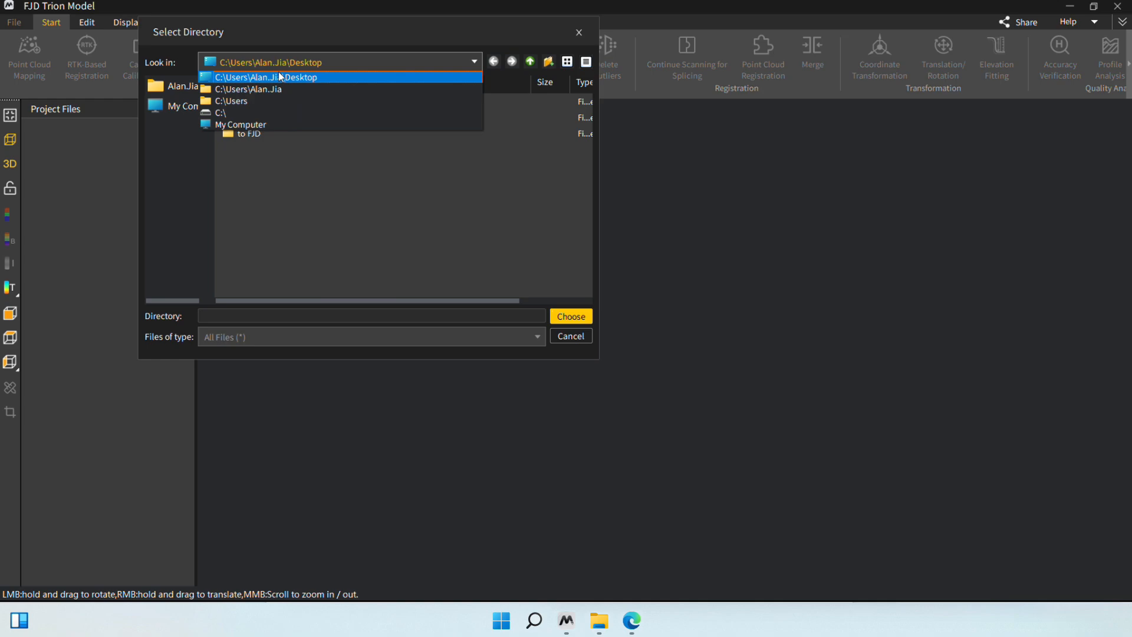
left_click(570, 316)
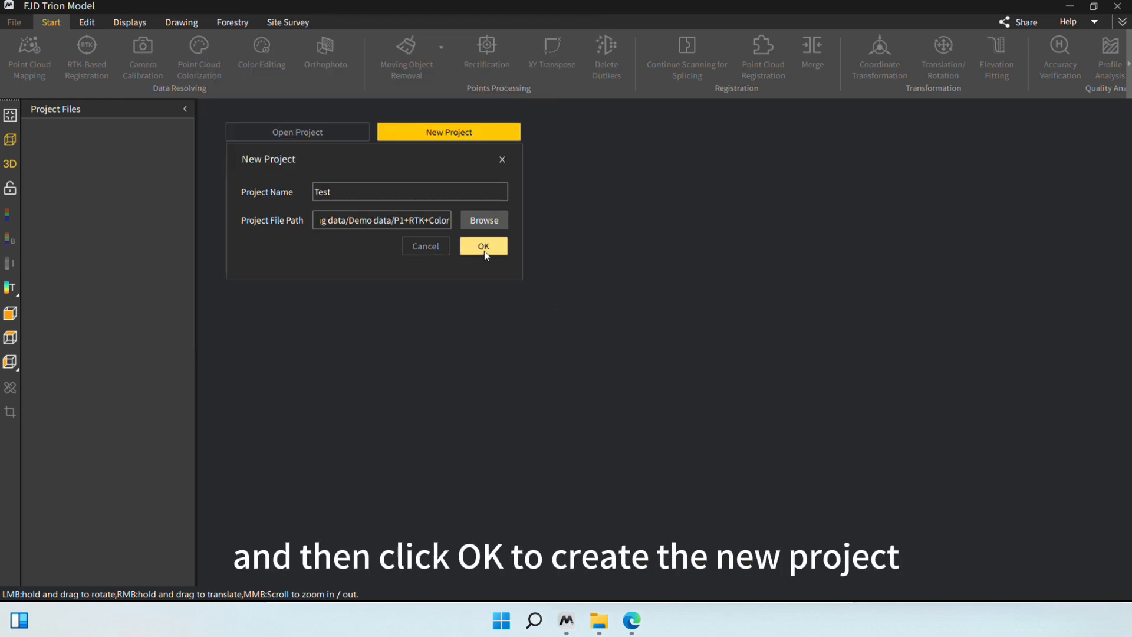
left_click(483, 245)
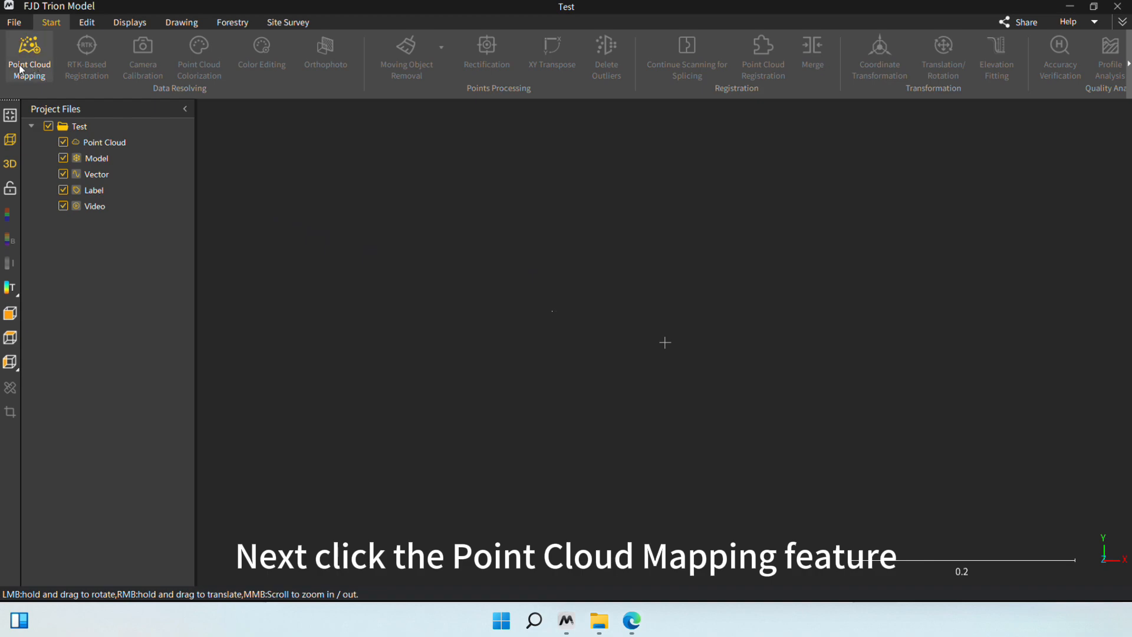
Configure mapping for FJD Trion P1, Indoor scene, 1.00–60.00 m range.
left_click(29, 57)
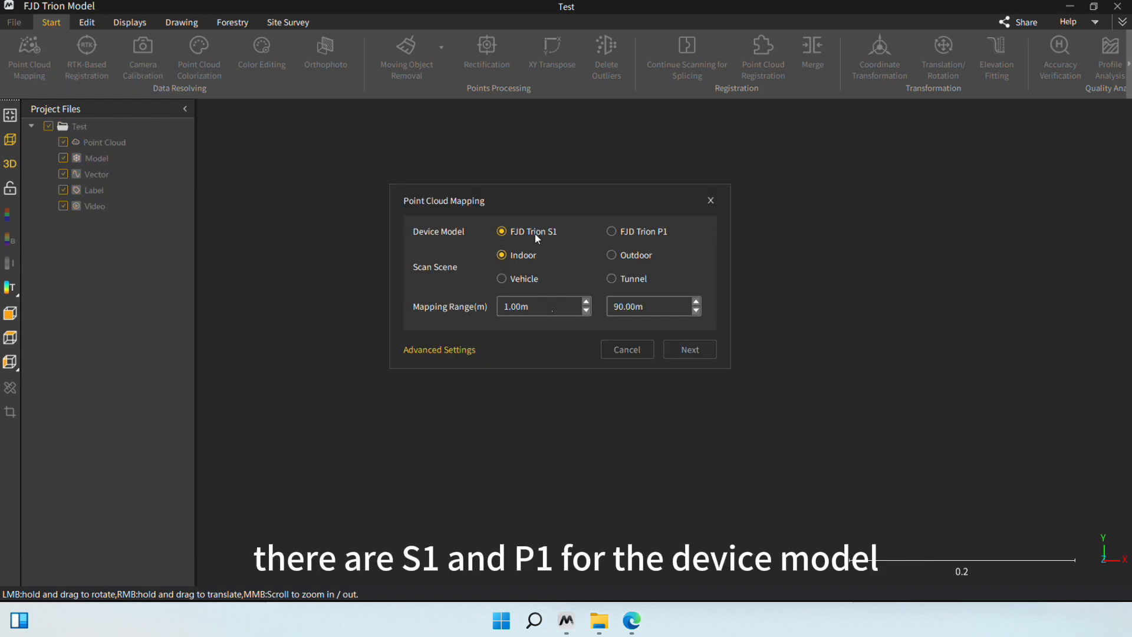
left_click(611, 231)
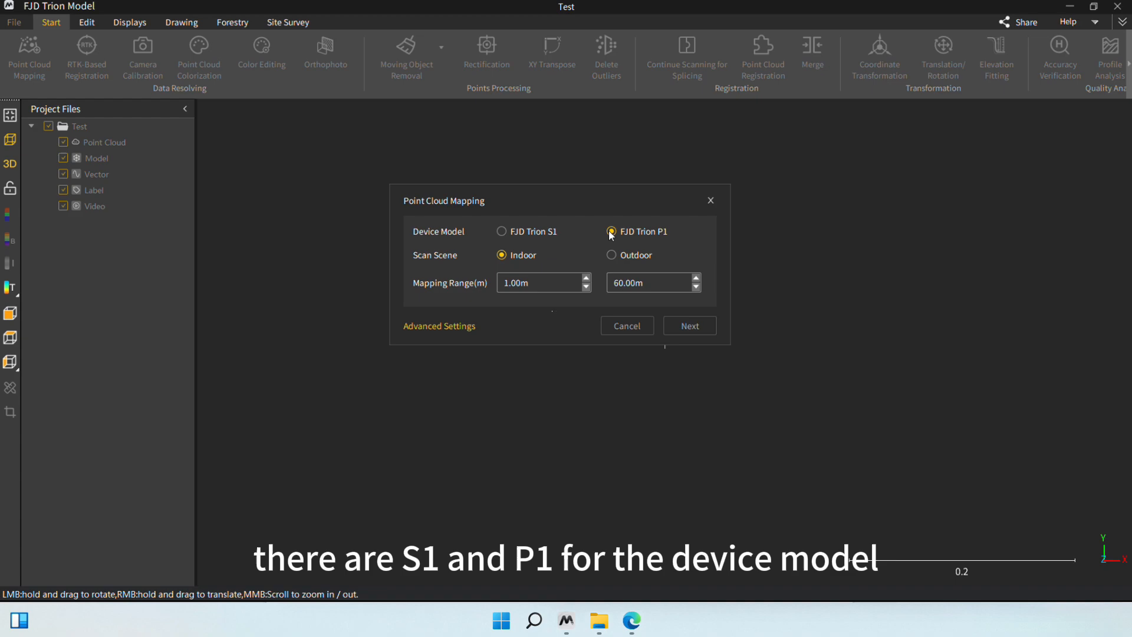
left_click(501, 231)
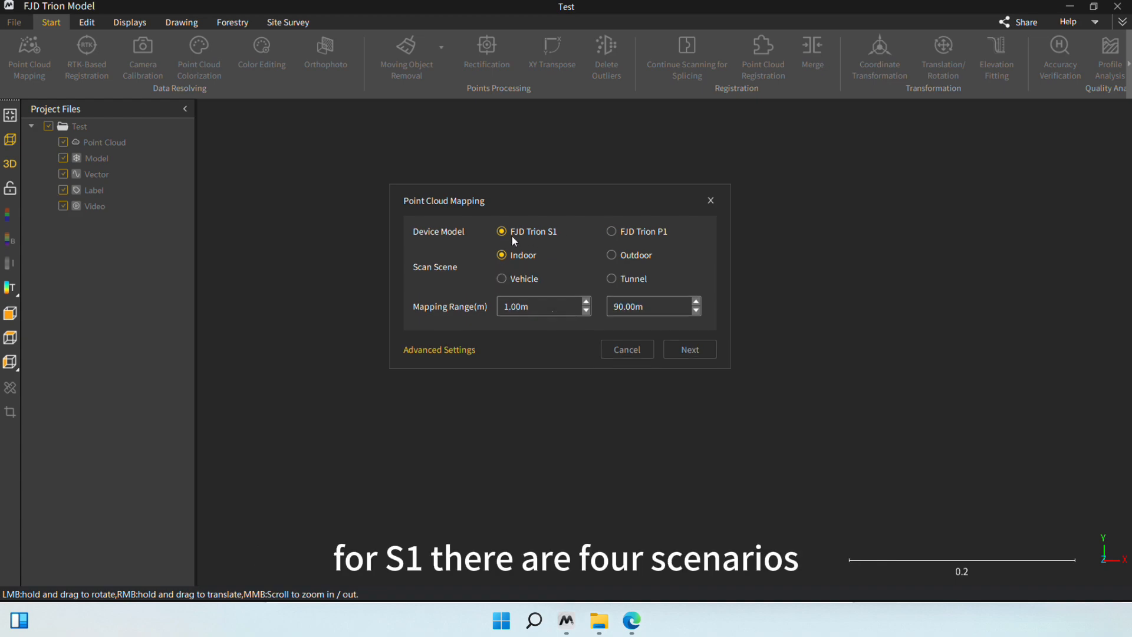
mouse_move(527, 260)
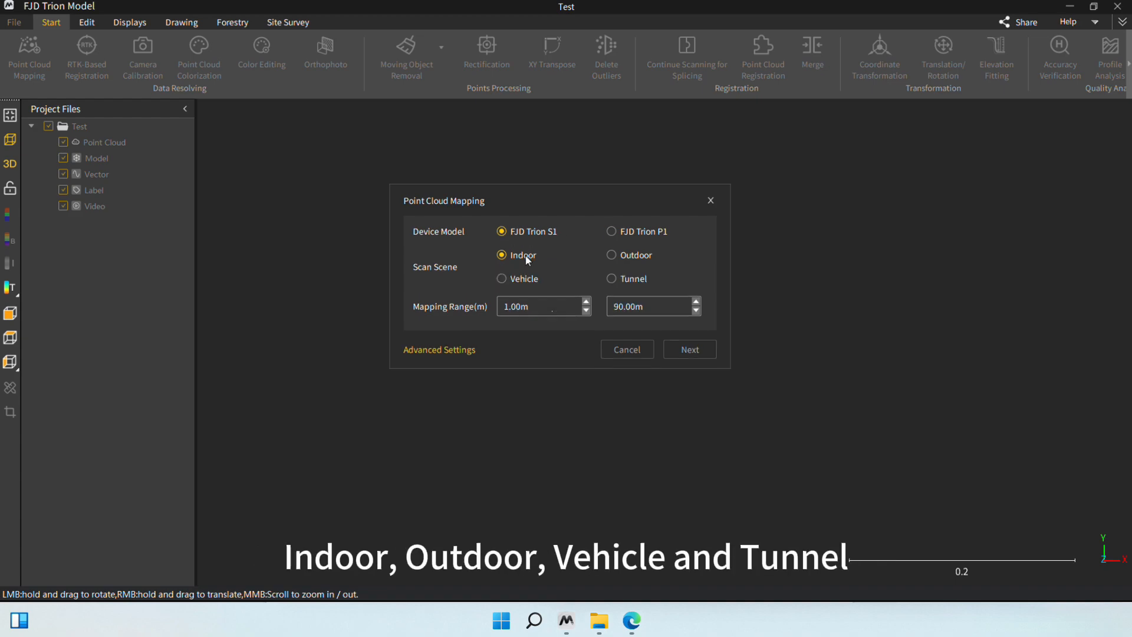
mouse_move(619, 280)
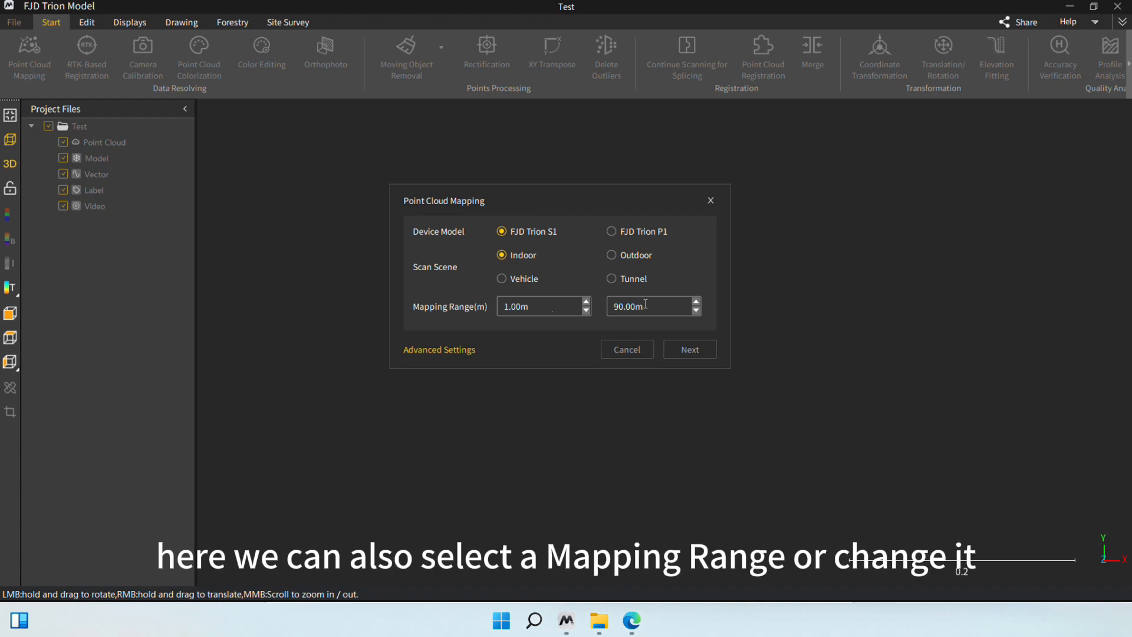
left_click(646, 306)
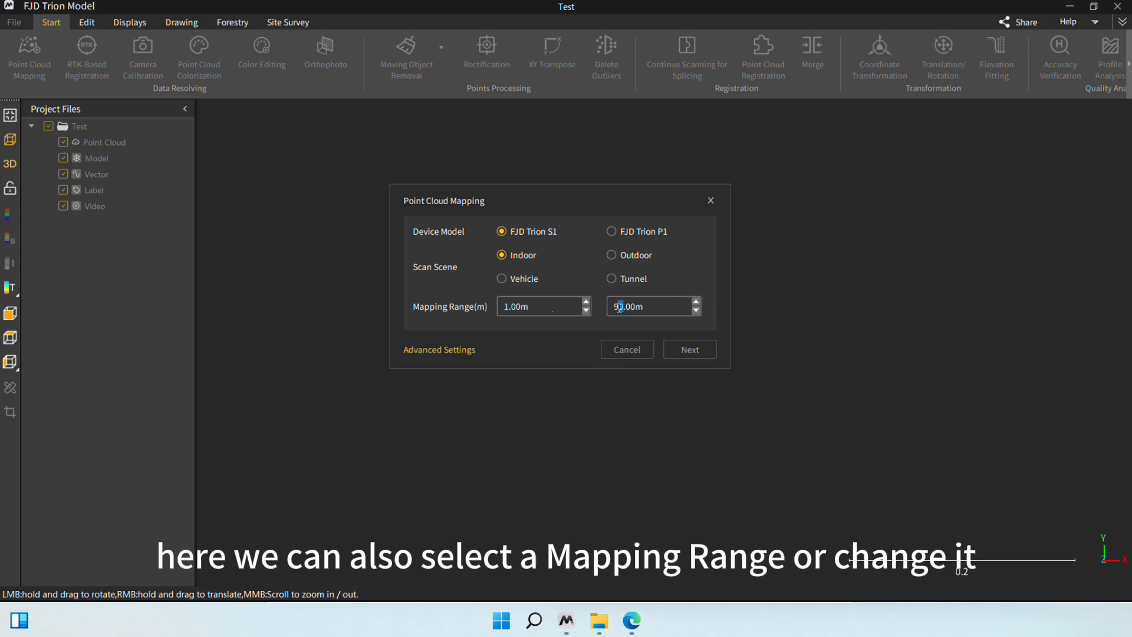
left_click(611, 231)
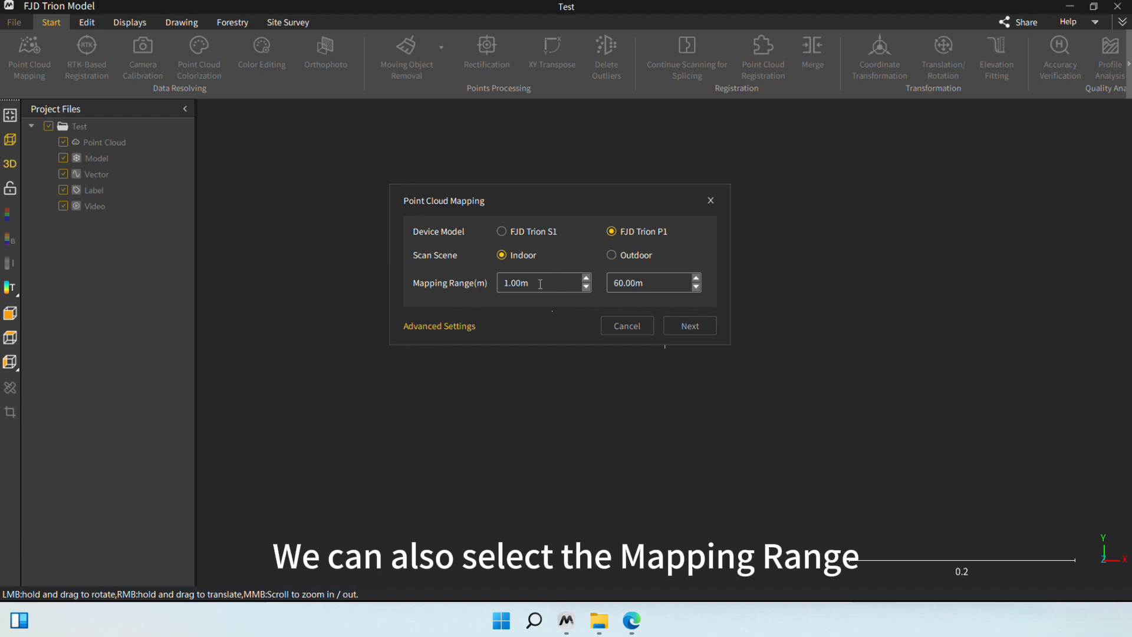
left_click(628, 283)
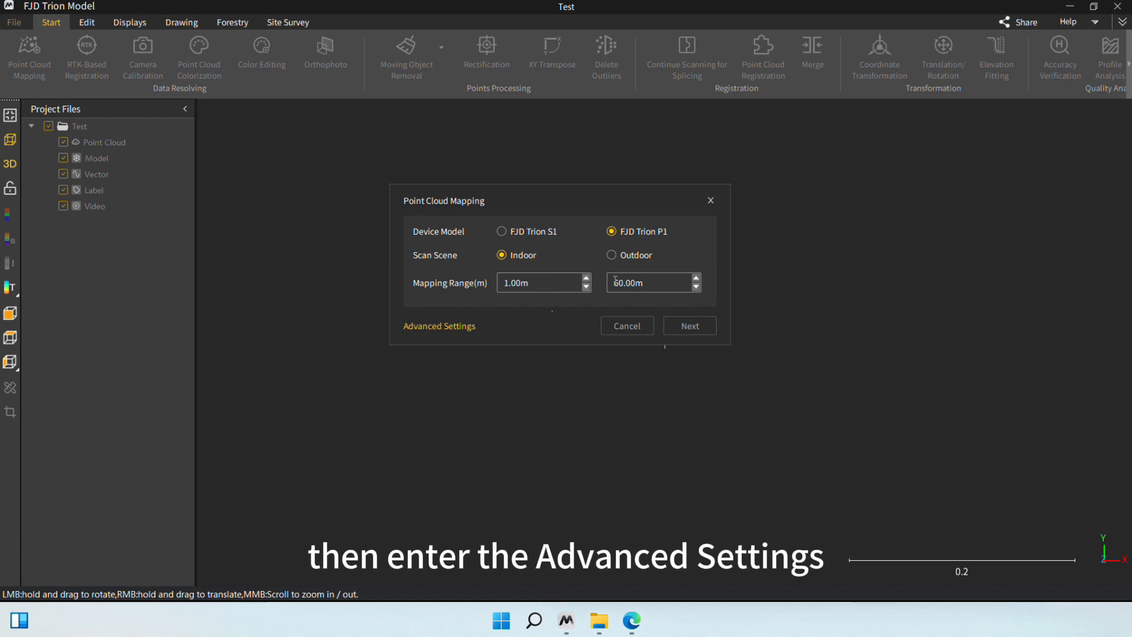
left_click(438, 326)
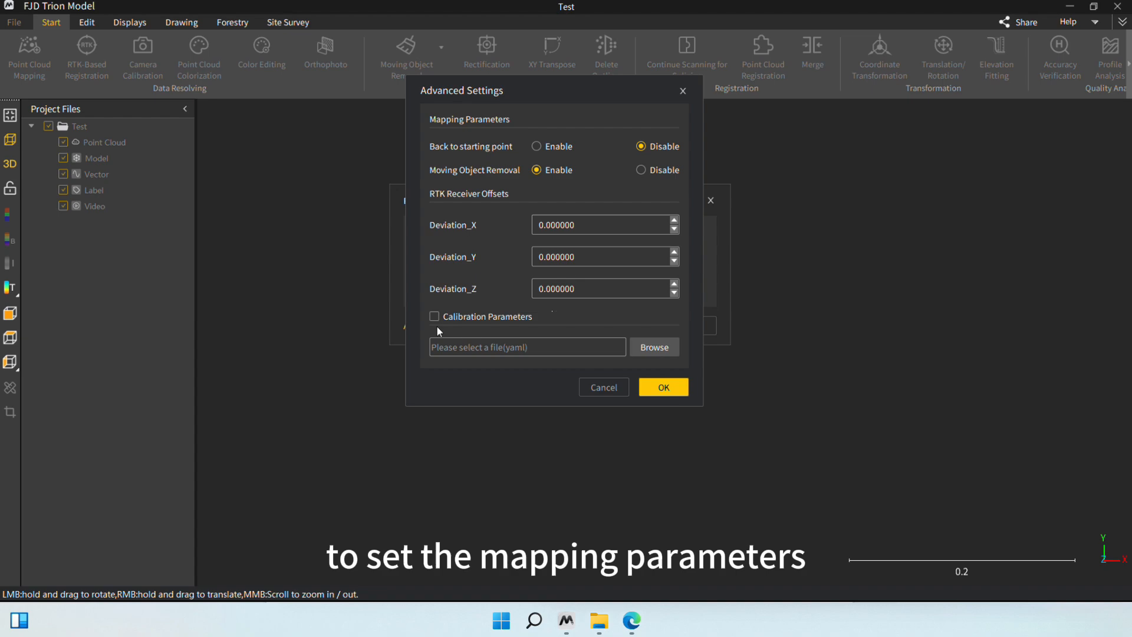
mouse_move(585, 189)
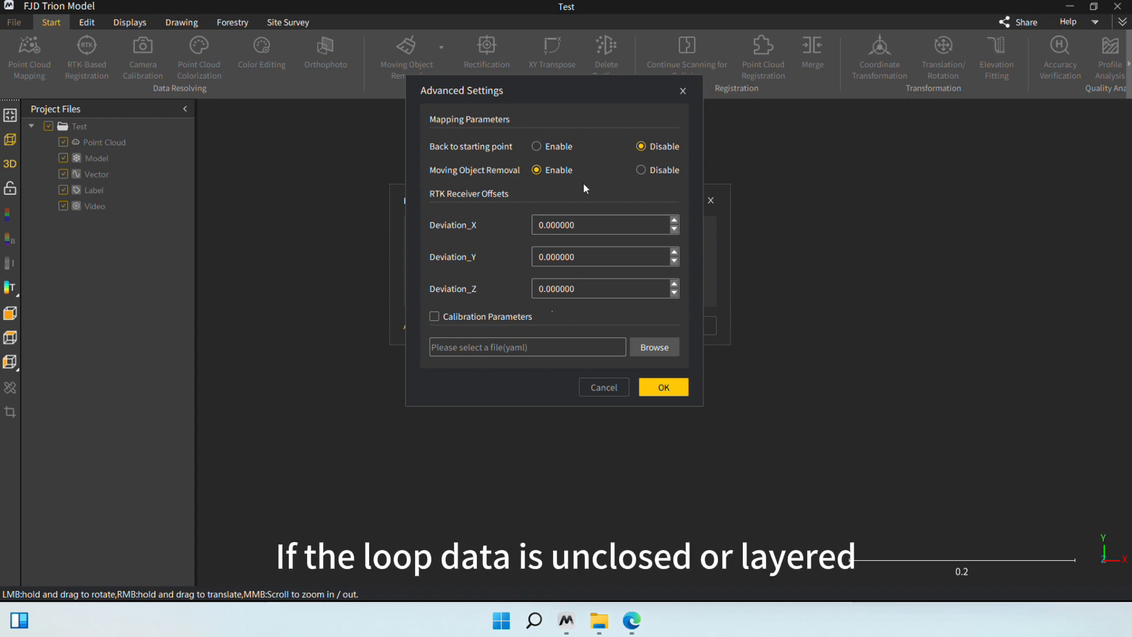
mouse_move(576, 171)
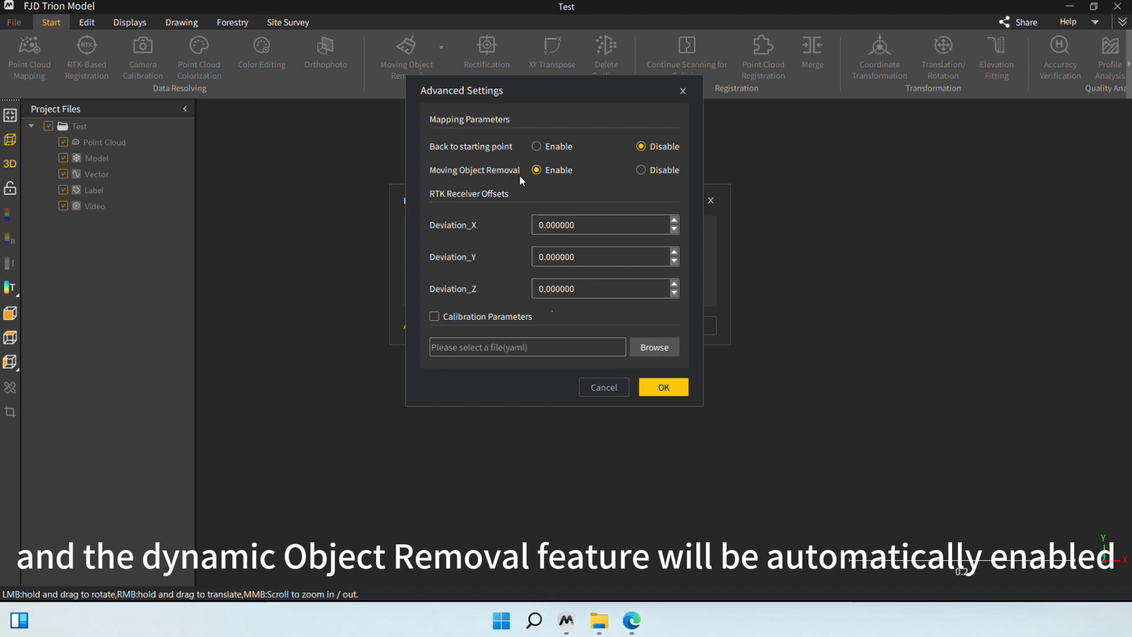
mouse_move(529, 180)
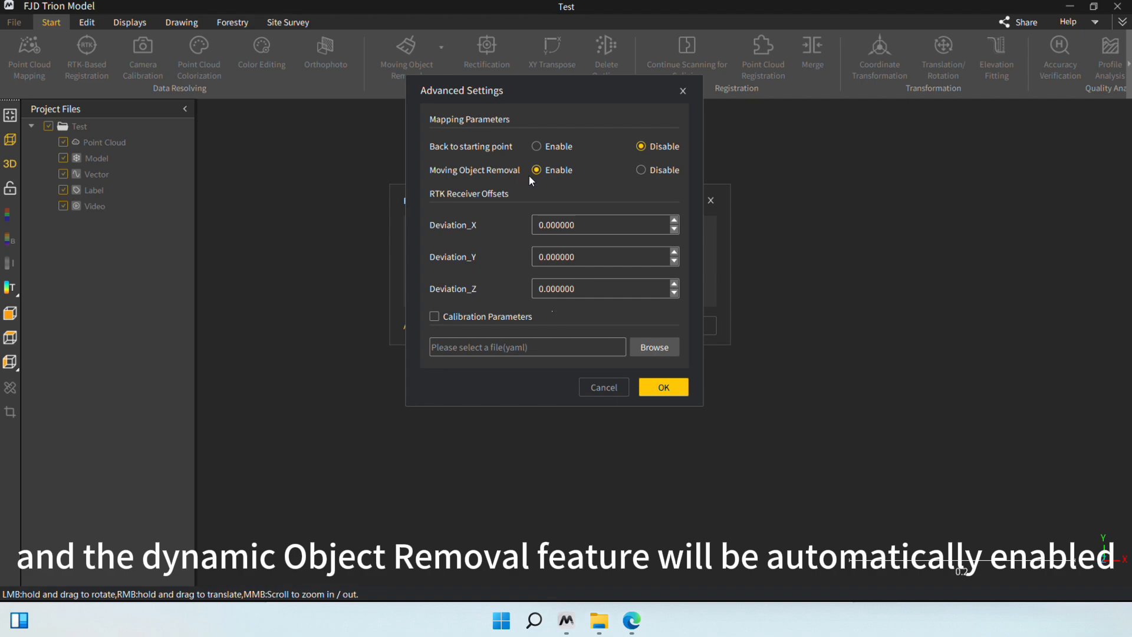
mouse_move(505, 233)
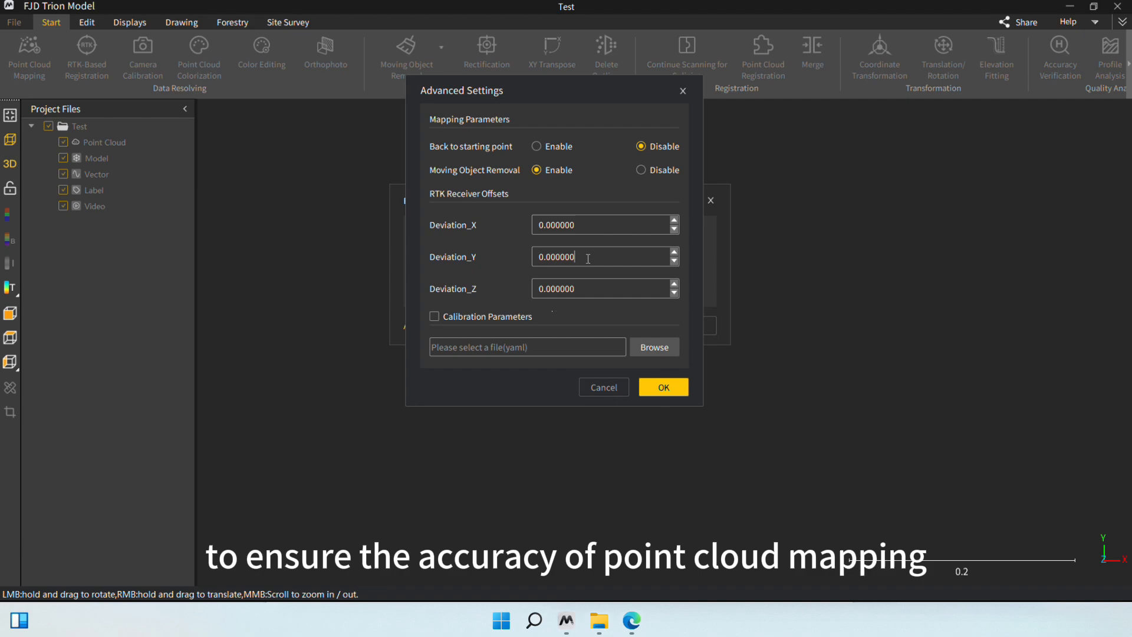
mouse_move(479, 322)
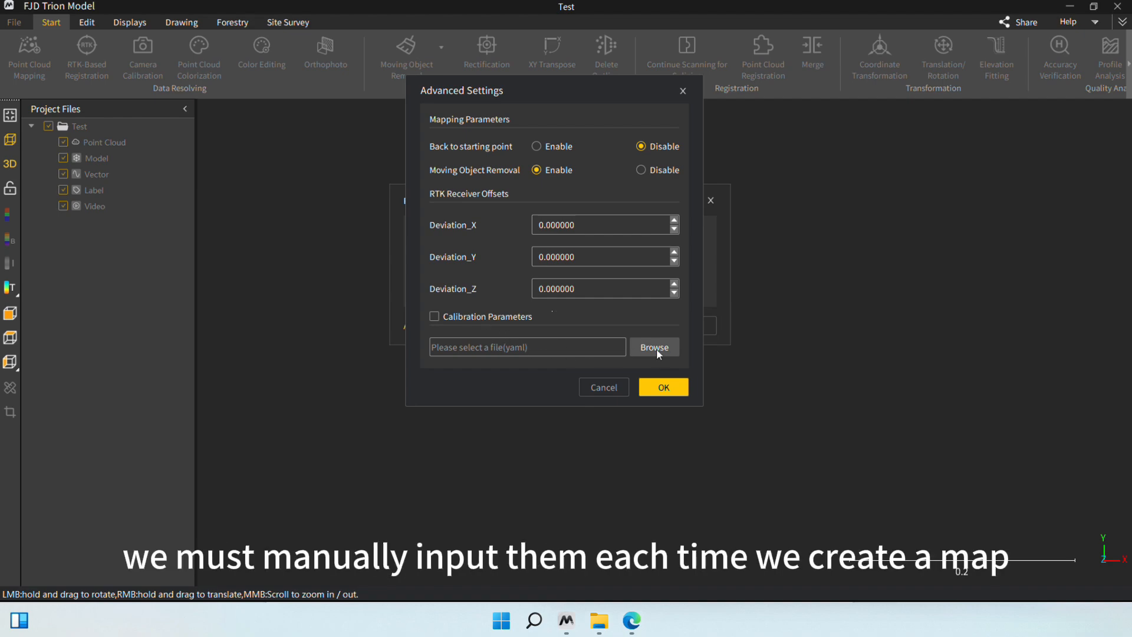
mouse_move(662, 386)
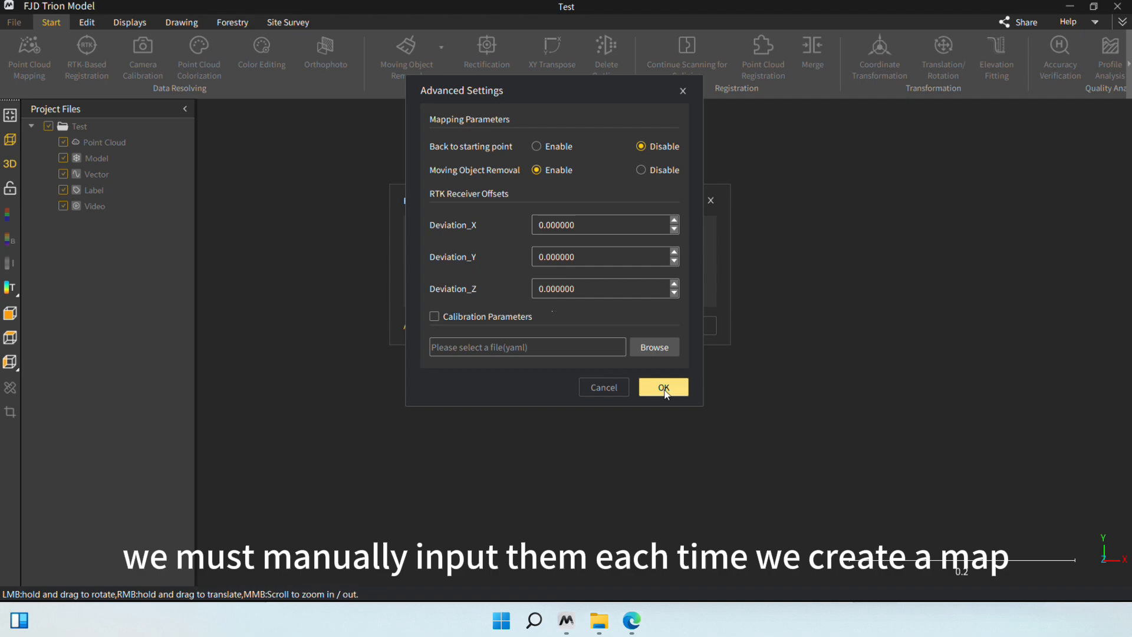
left_click(663, 387)
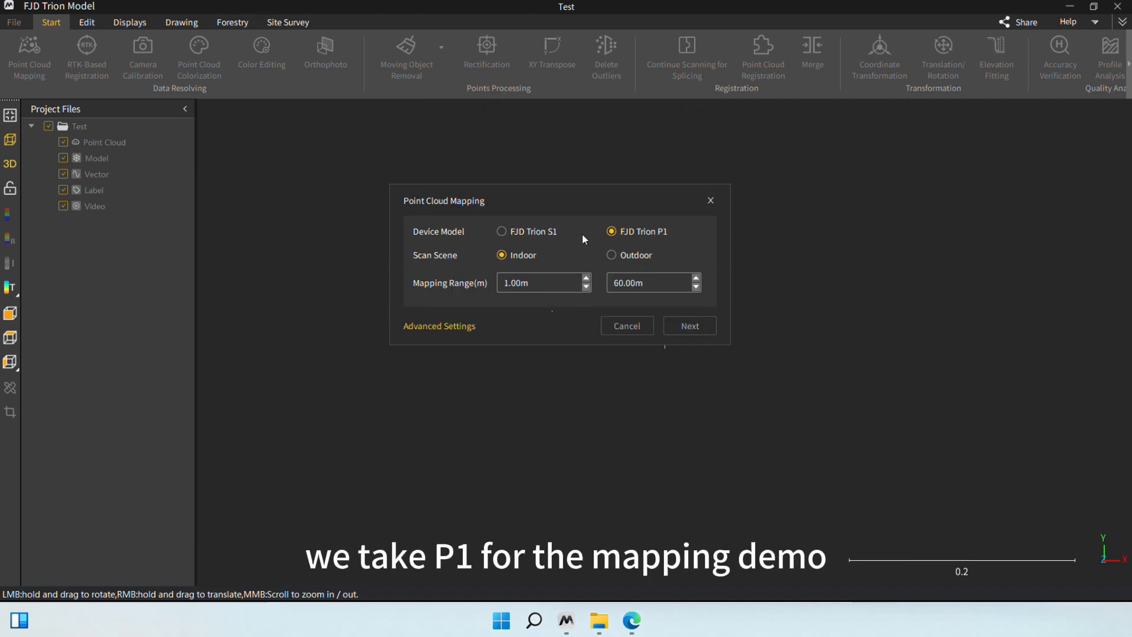
Load RTK.fjdslam as the mapping data file with RTK Fusion enabled.
left_click(688, 325)
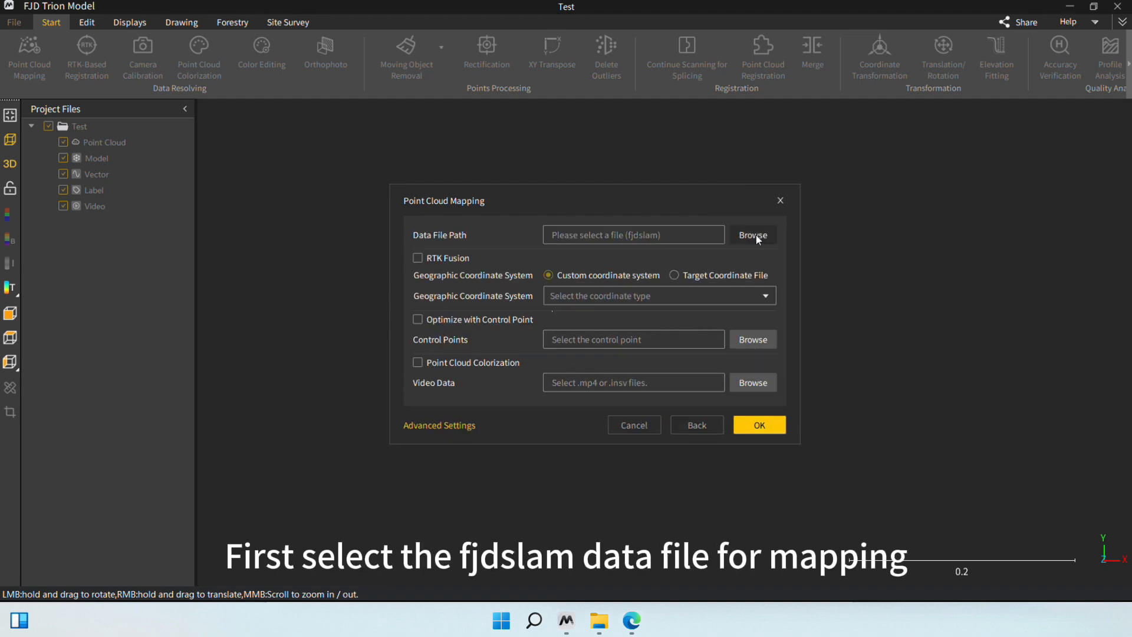
left_click(752, 235)
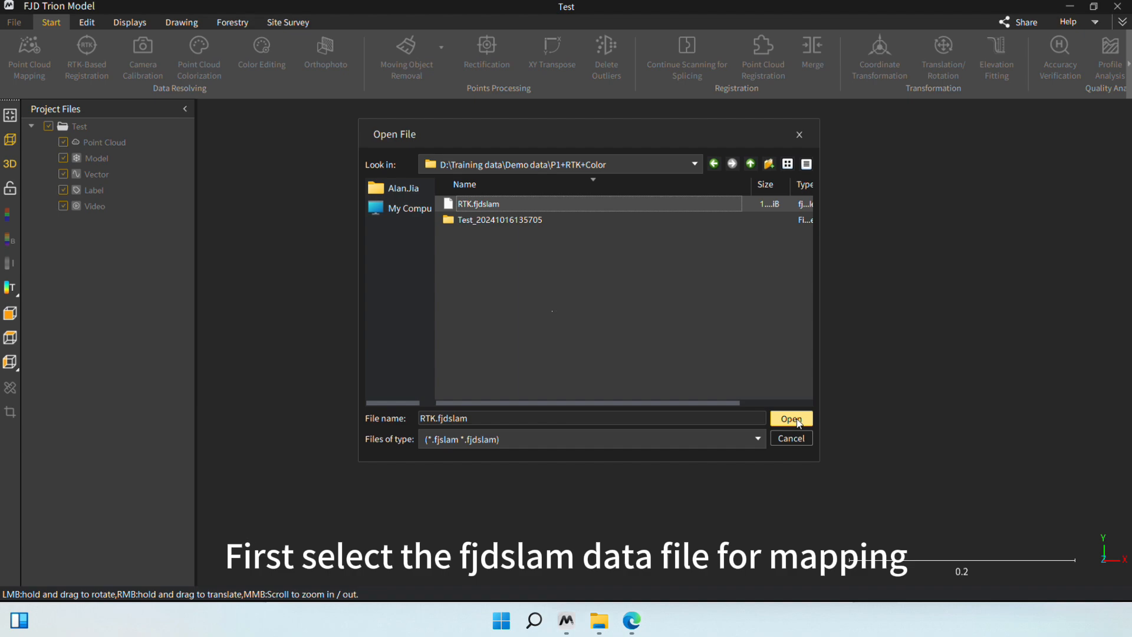
left_click(791, 419)
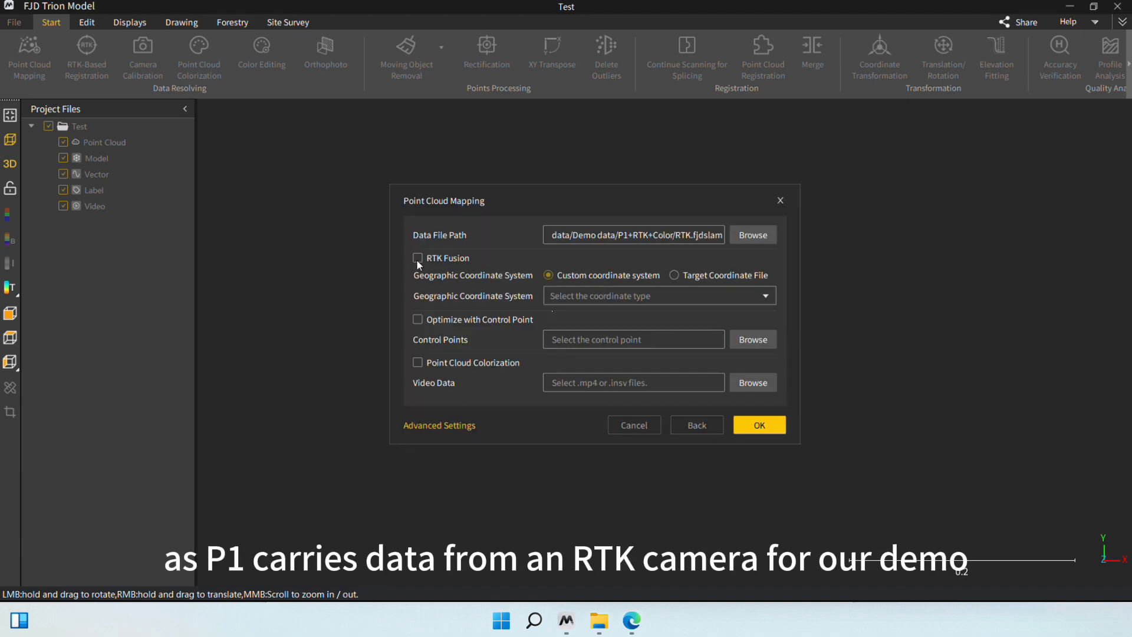
left_click(418, 258)
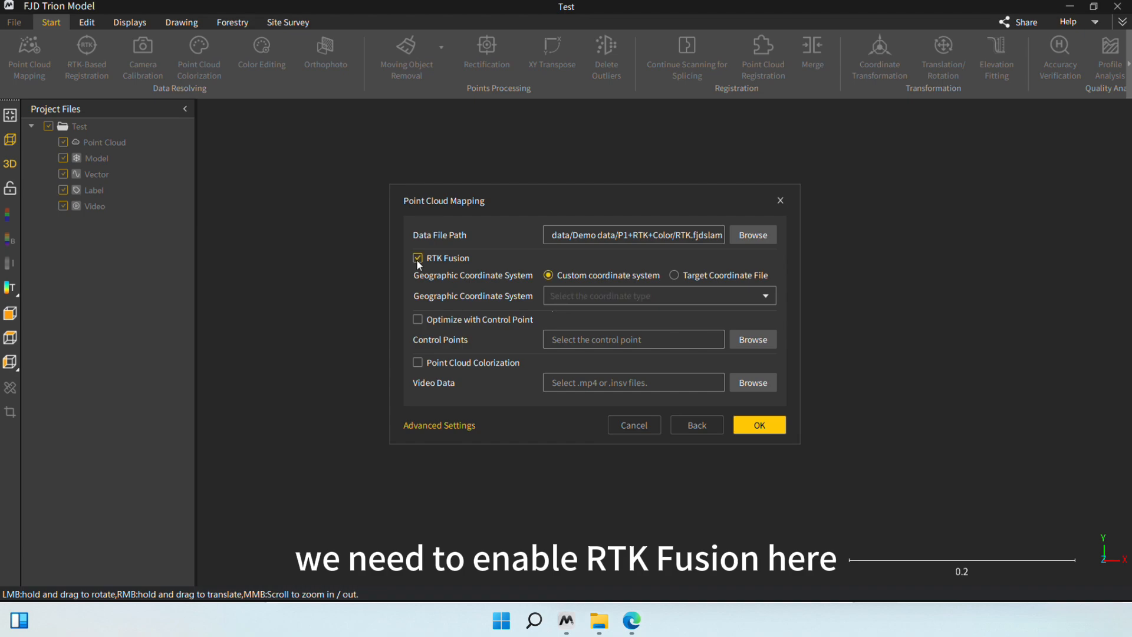
Replace CGCS2000 CM108E with a custom WGS84 Gaussian-projection coordinate system.
left_click(764, 295)
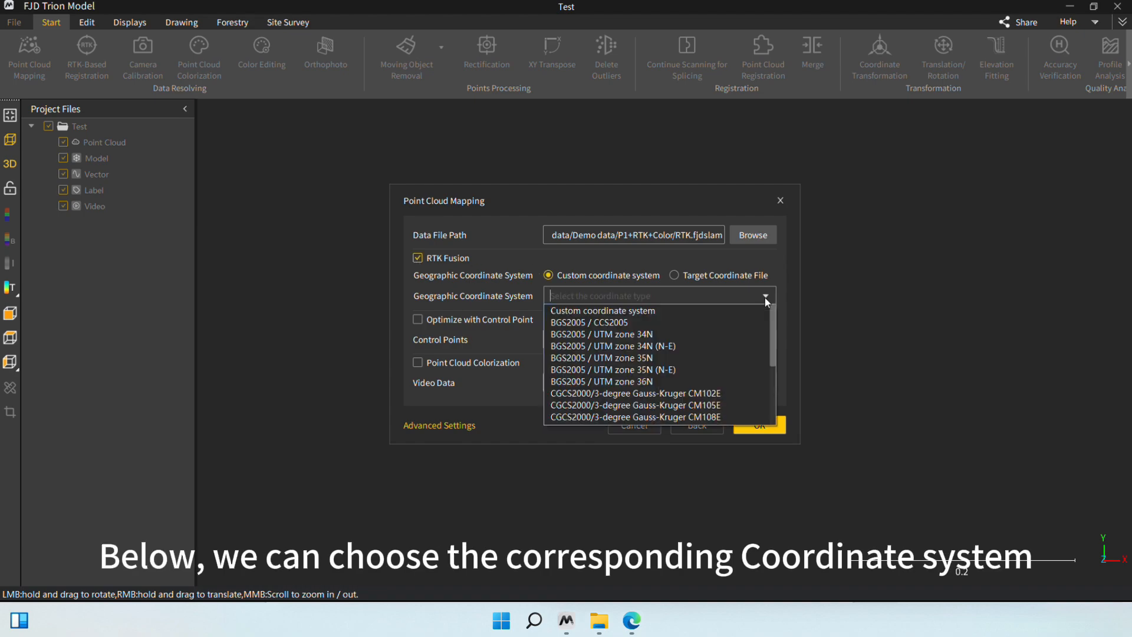
left_click(636, 416)
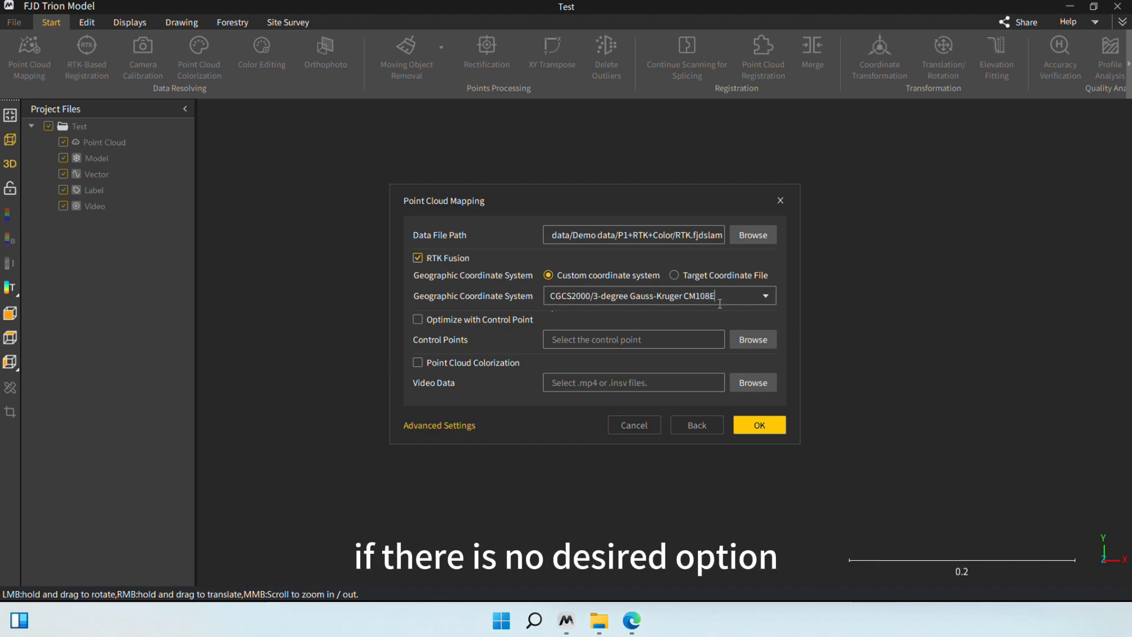
left_click(765, 296)
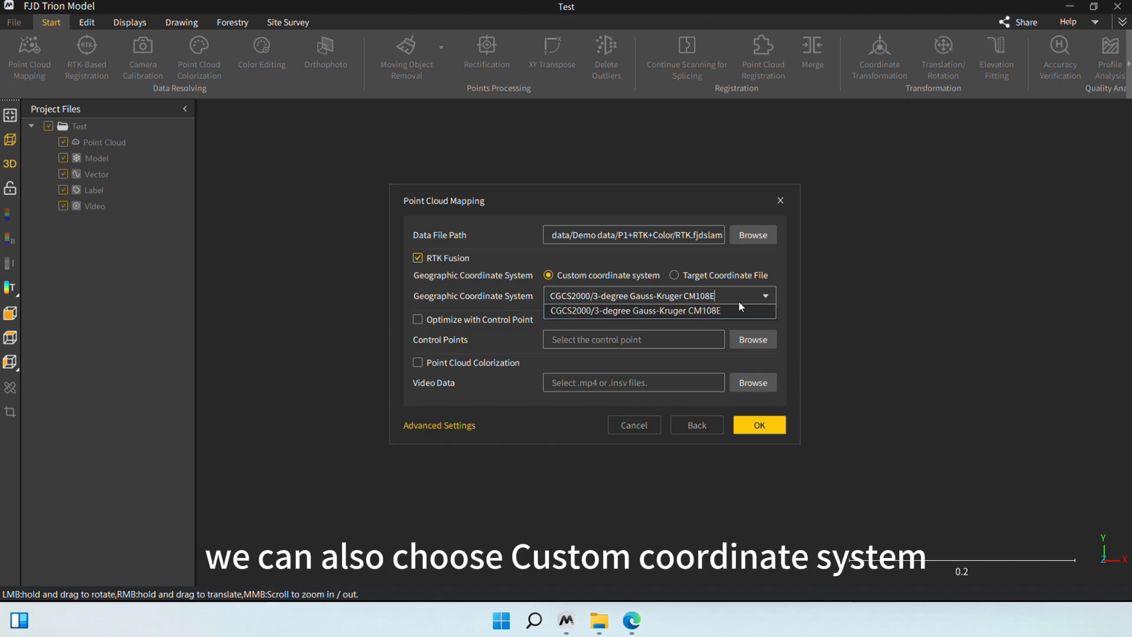
left_click(654, 311)
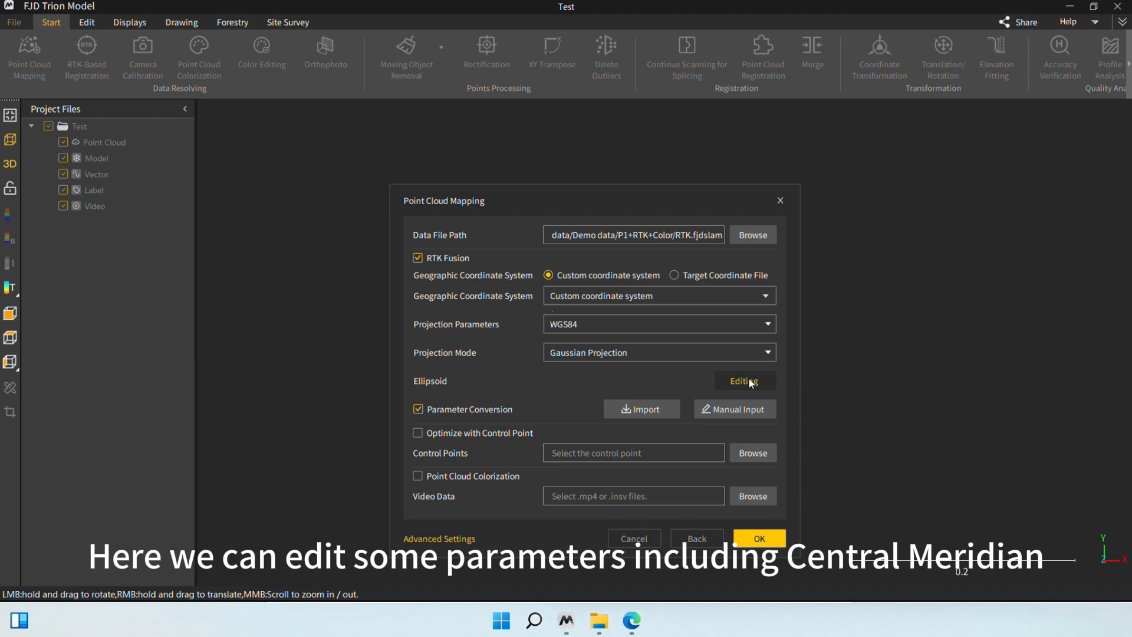
left_click(743, 380)
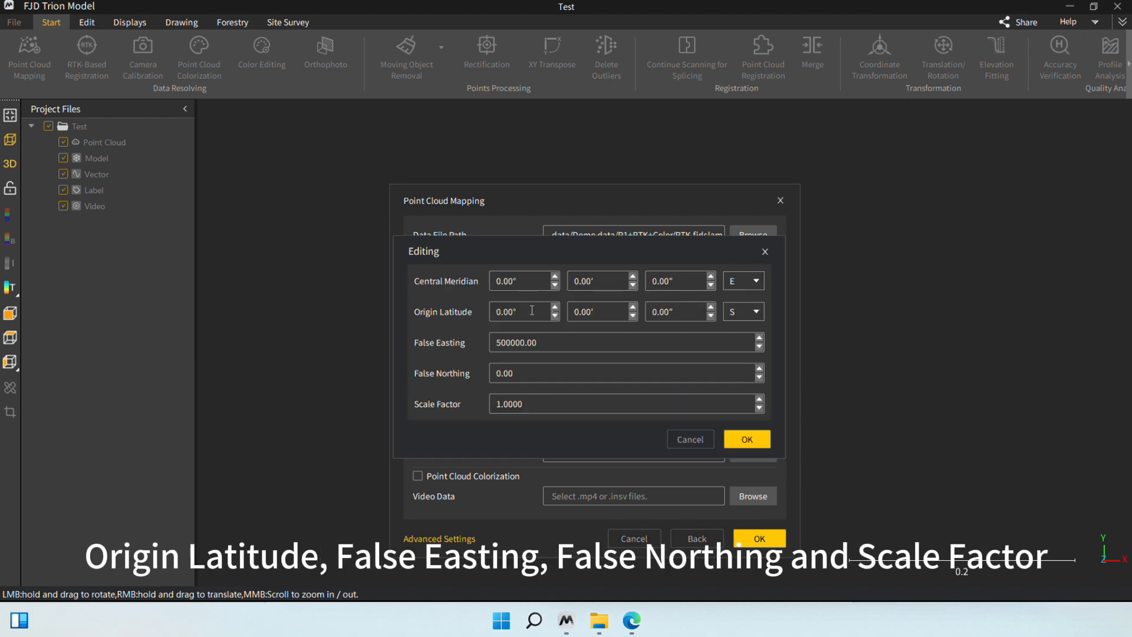
mouse_move(557, 373)
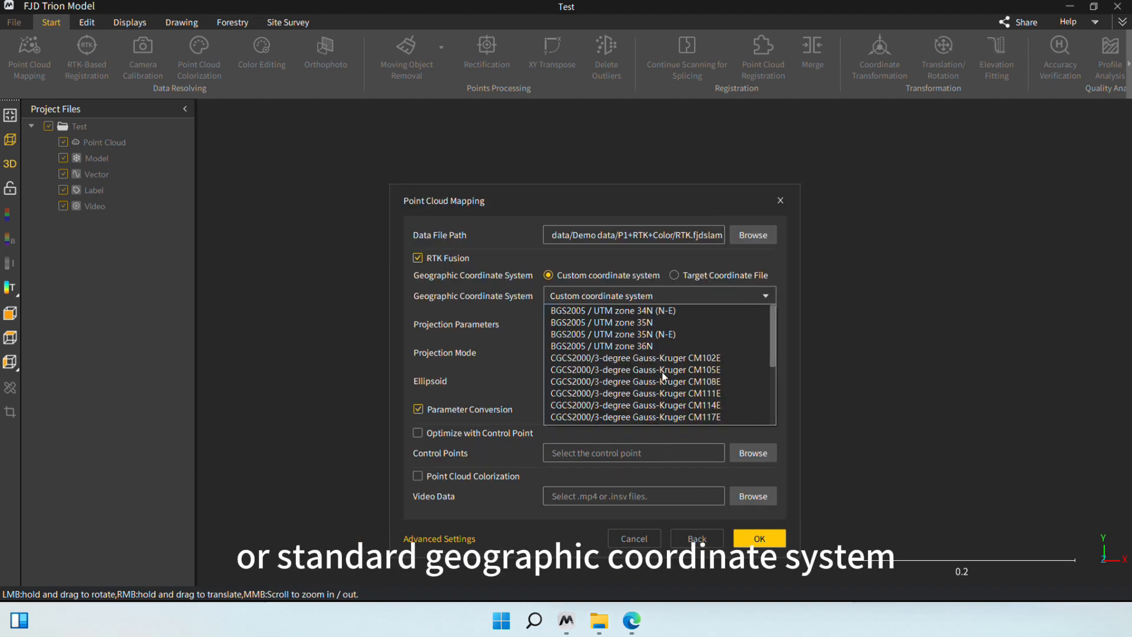
left_click(636, 381)
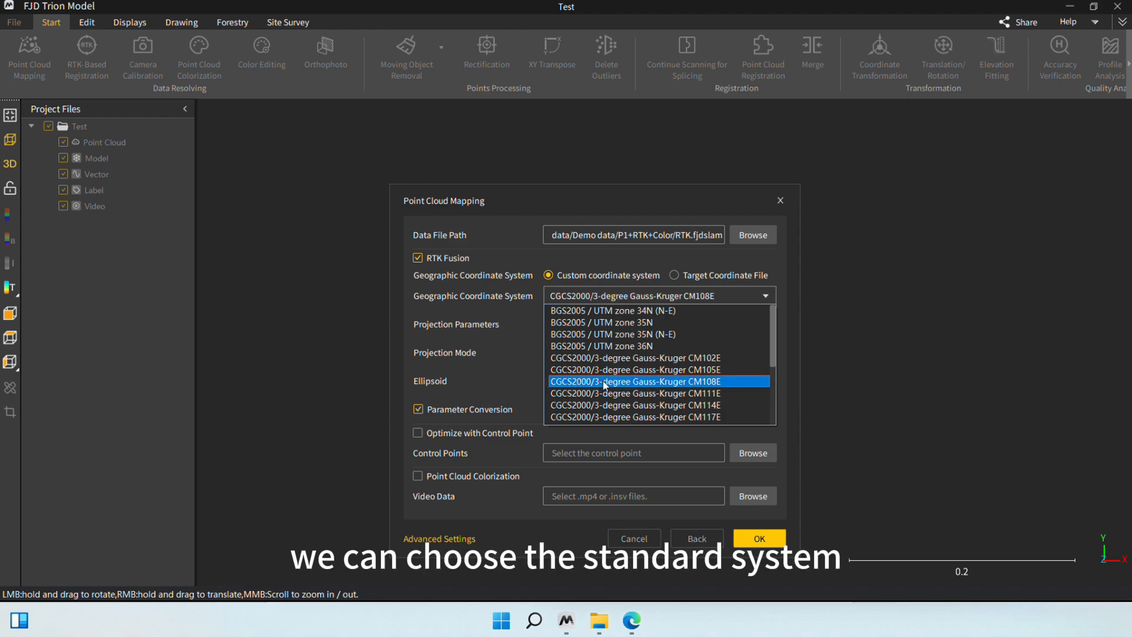
left_click(636, 381)
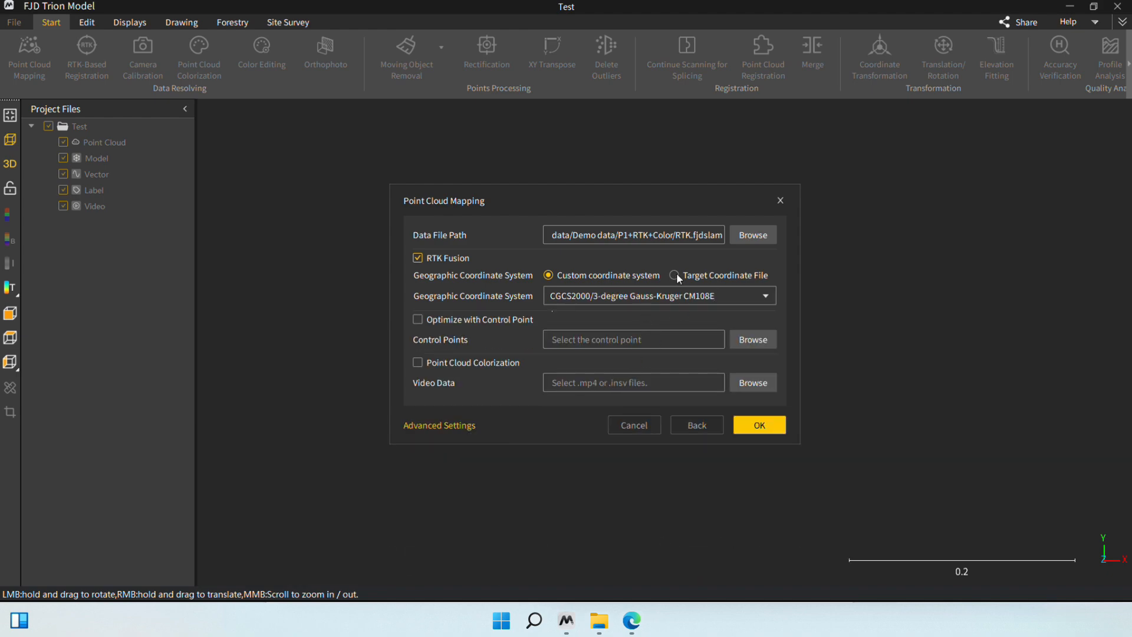
left_click(672, 276)
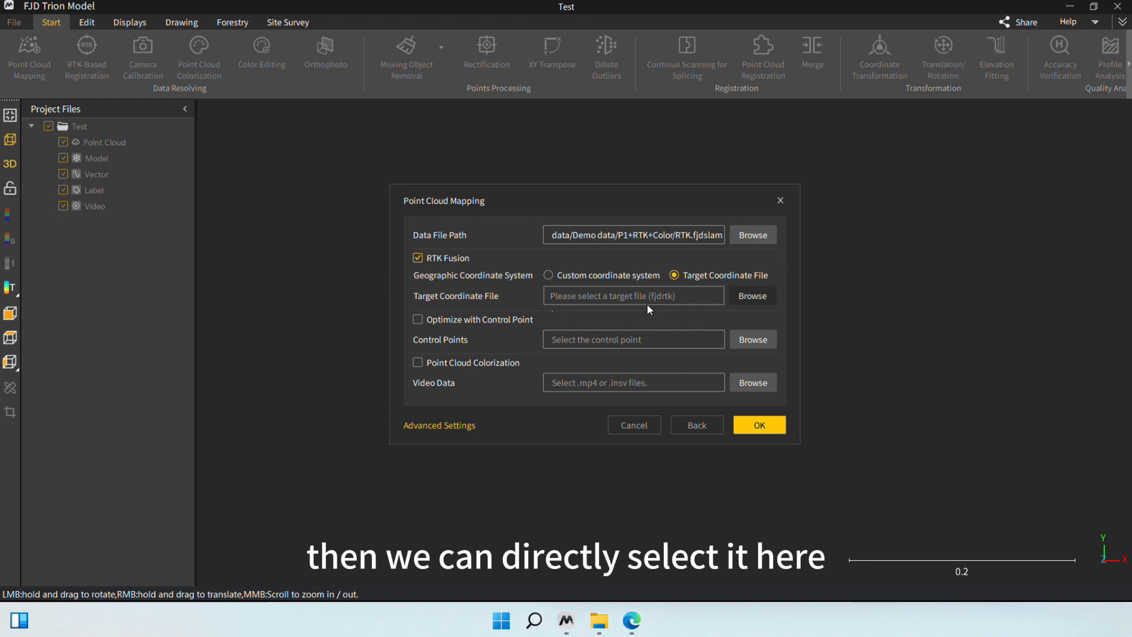
left_click(752, 295)
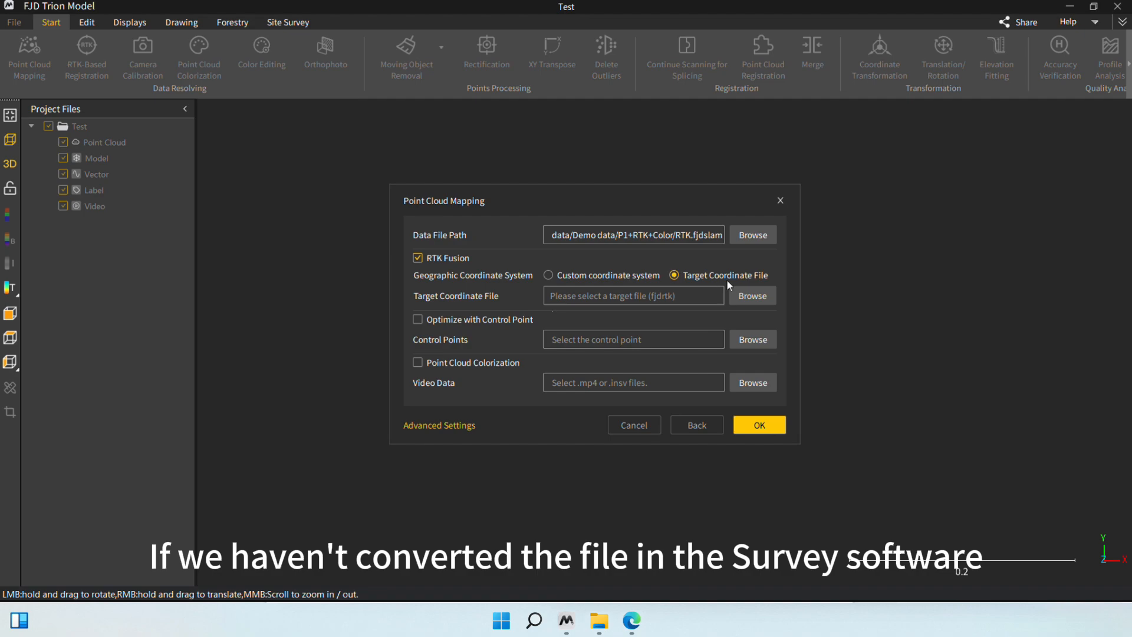
mouse_move(749, 287)
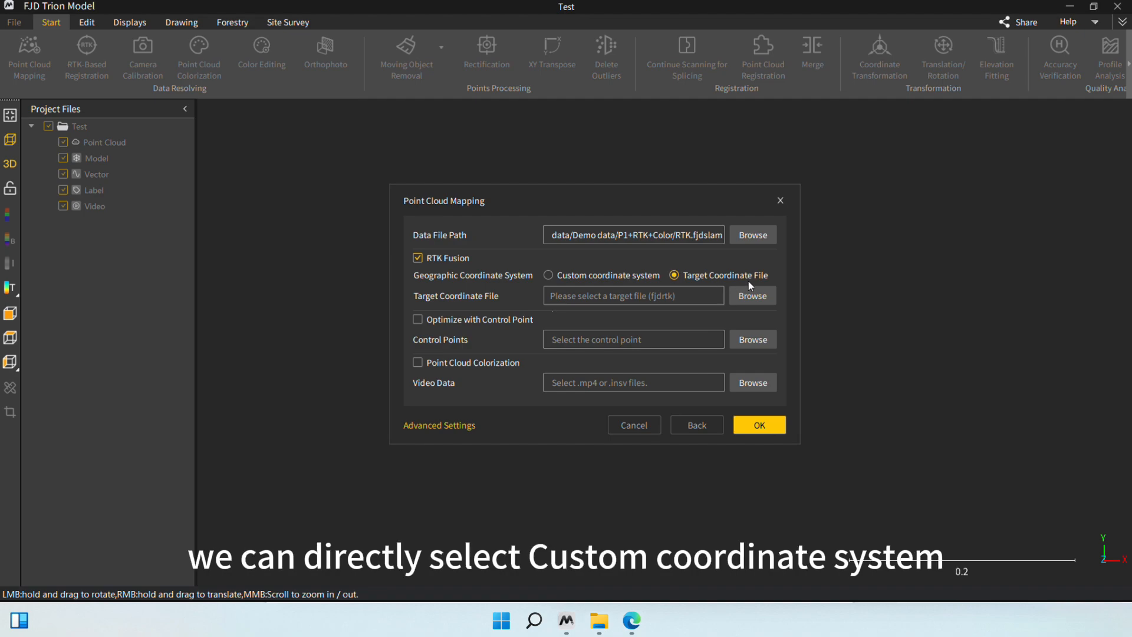
left_click(550, 275)
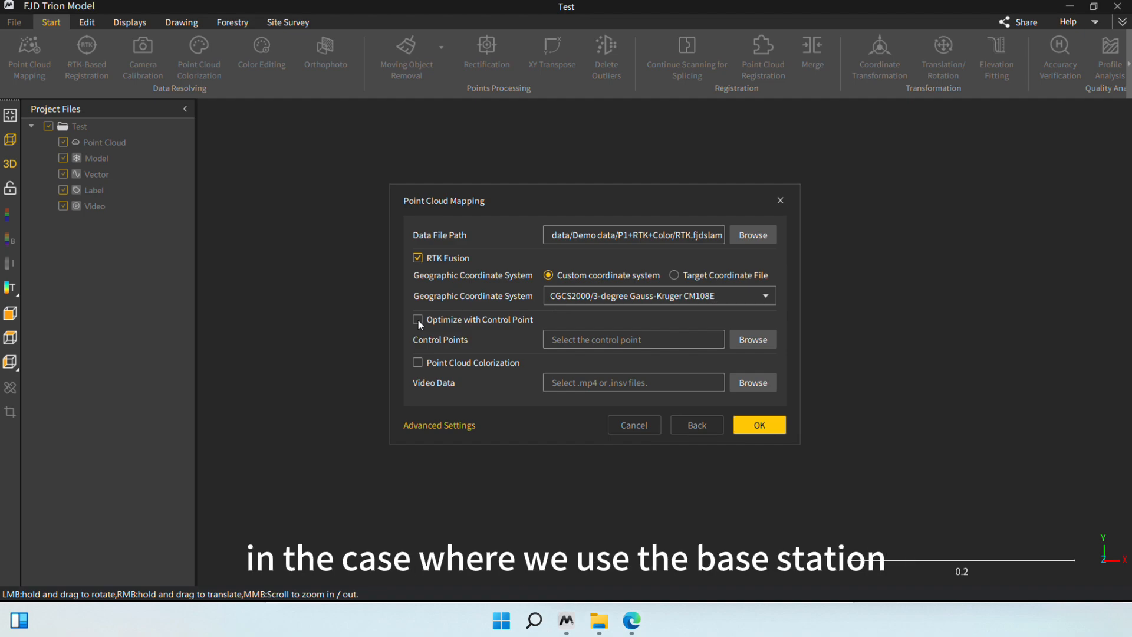
left_click(417, 319)
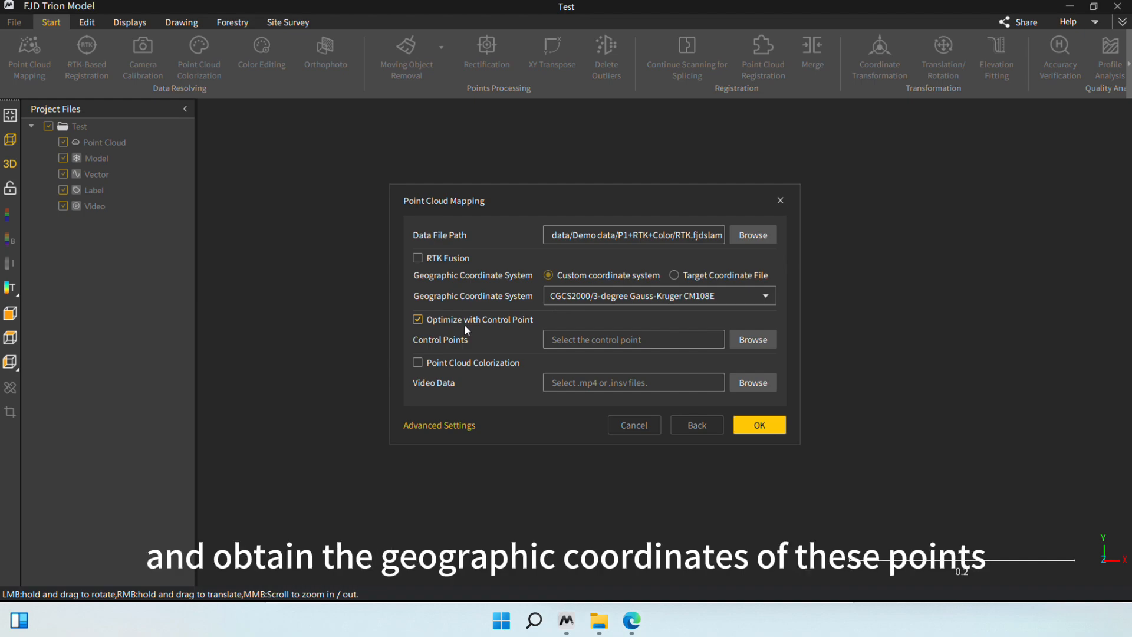
mouse_move(752, 340)
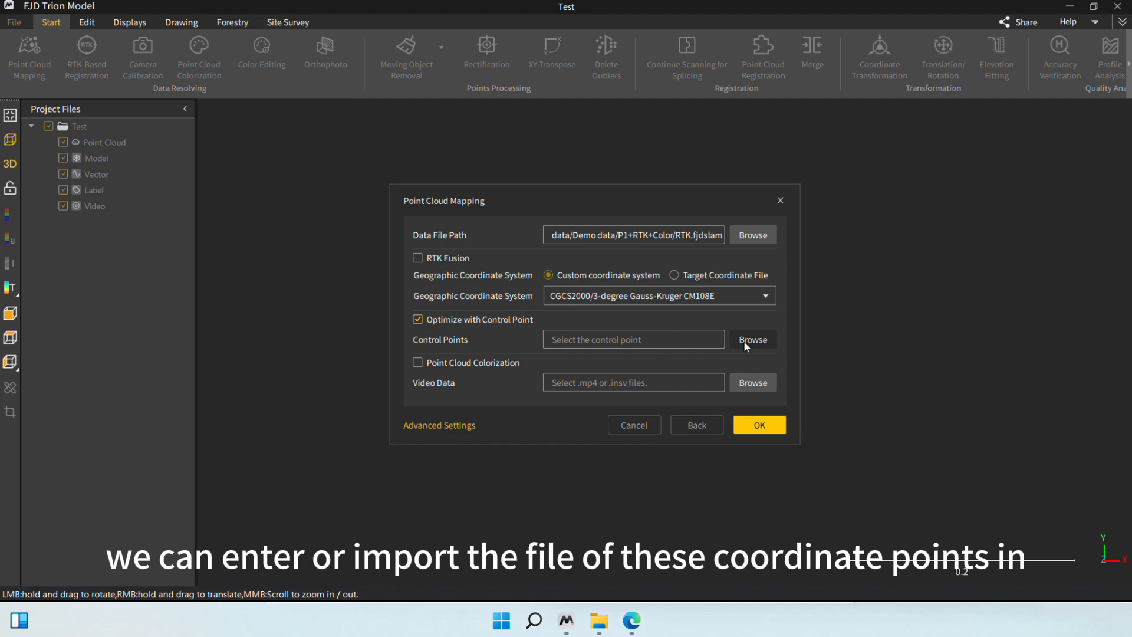
left_click(753, 339)
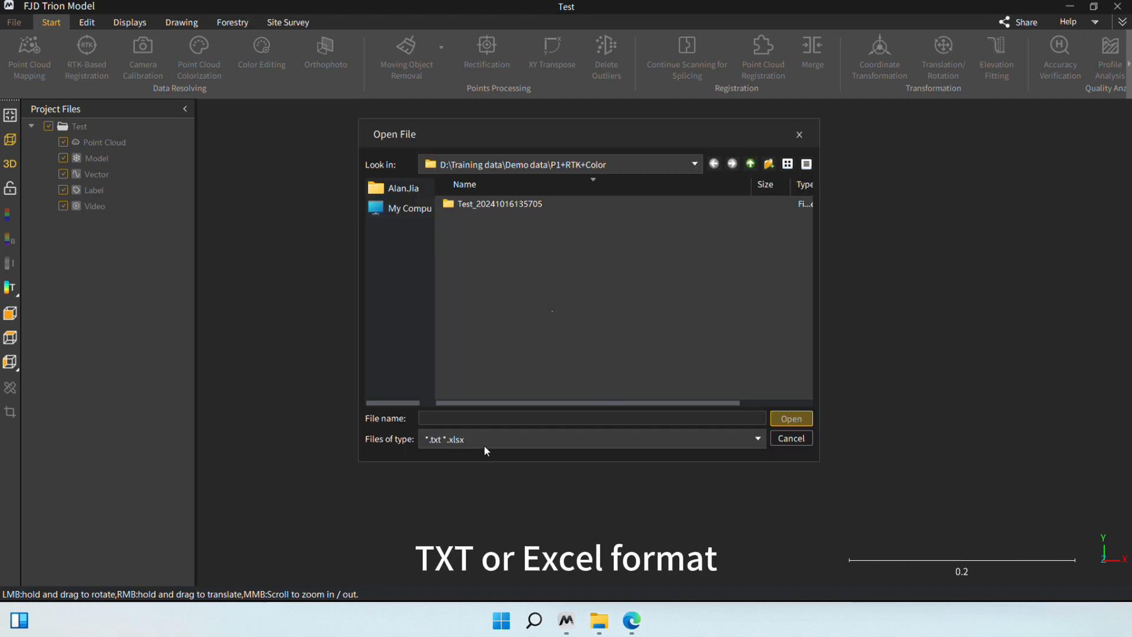
left_click(790, 438)
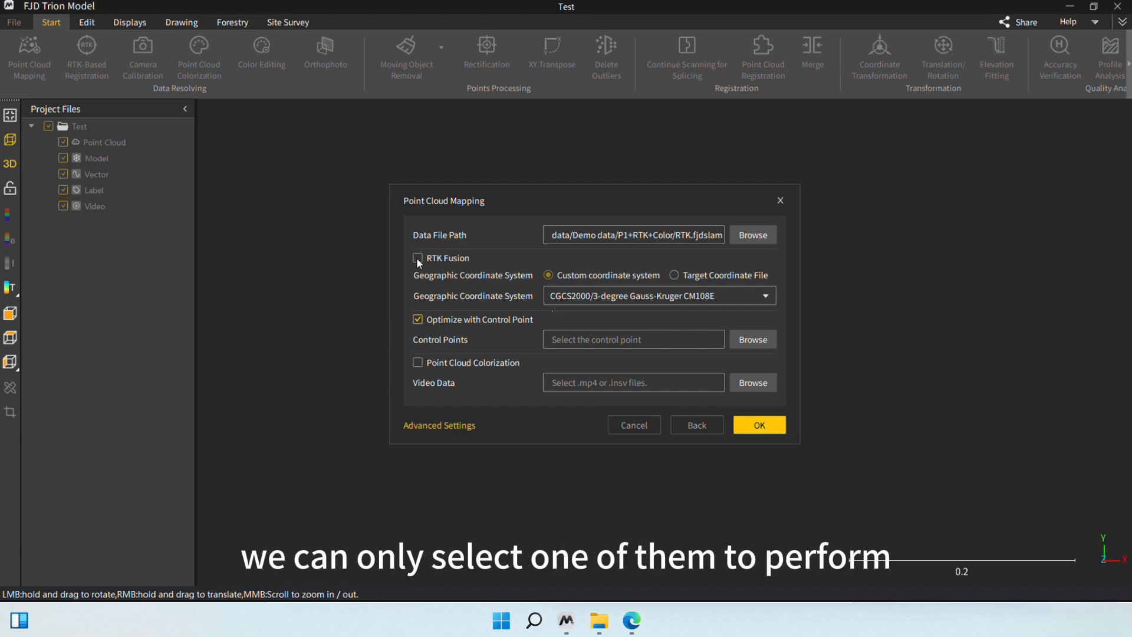
left_click(418, 257)
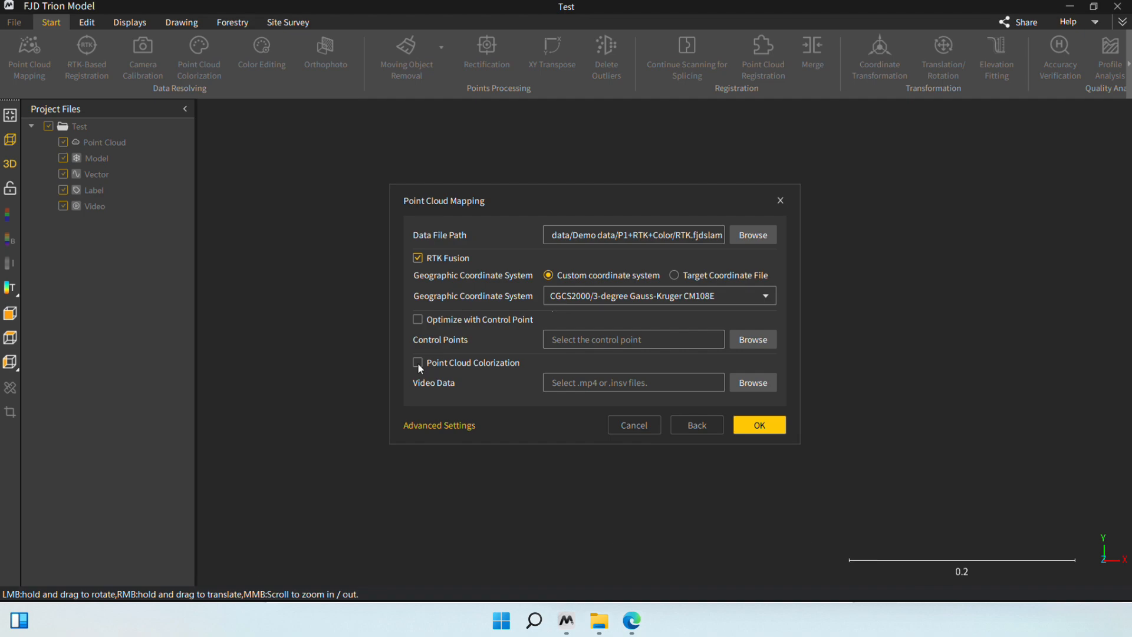
Enable point cloud colorization using the VID_RTK .insv camera videos.
left_click(752, 382)
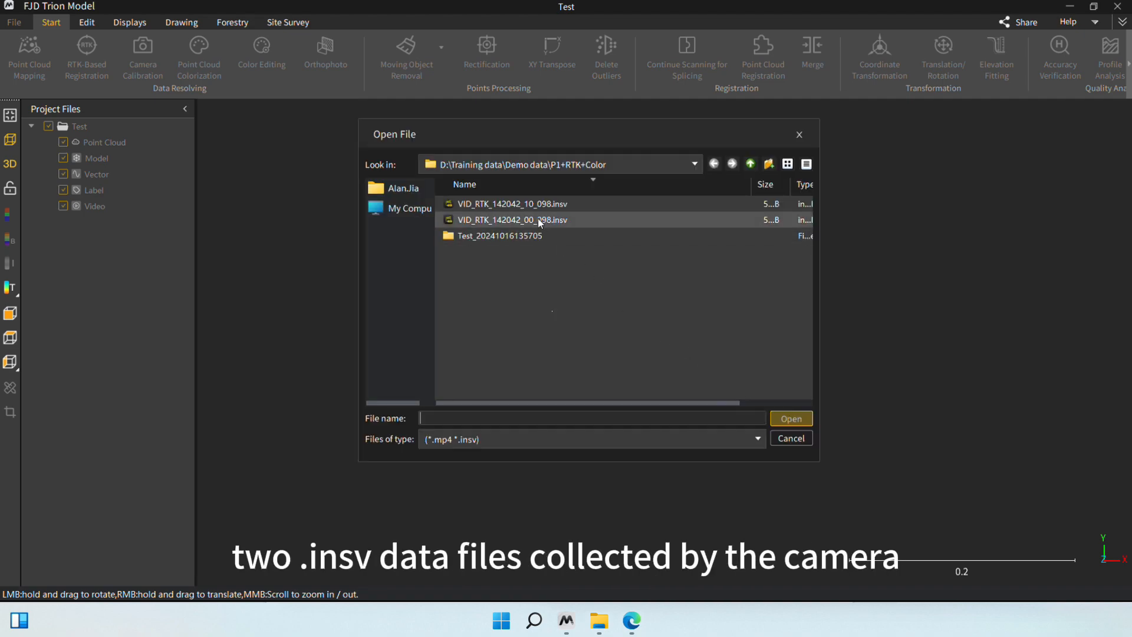
left_click(511, 204)
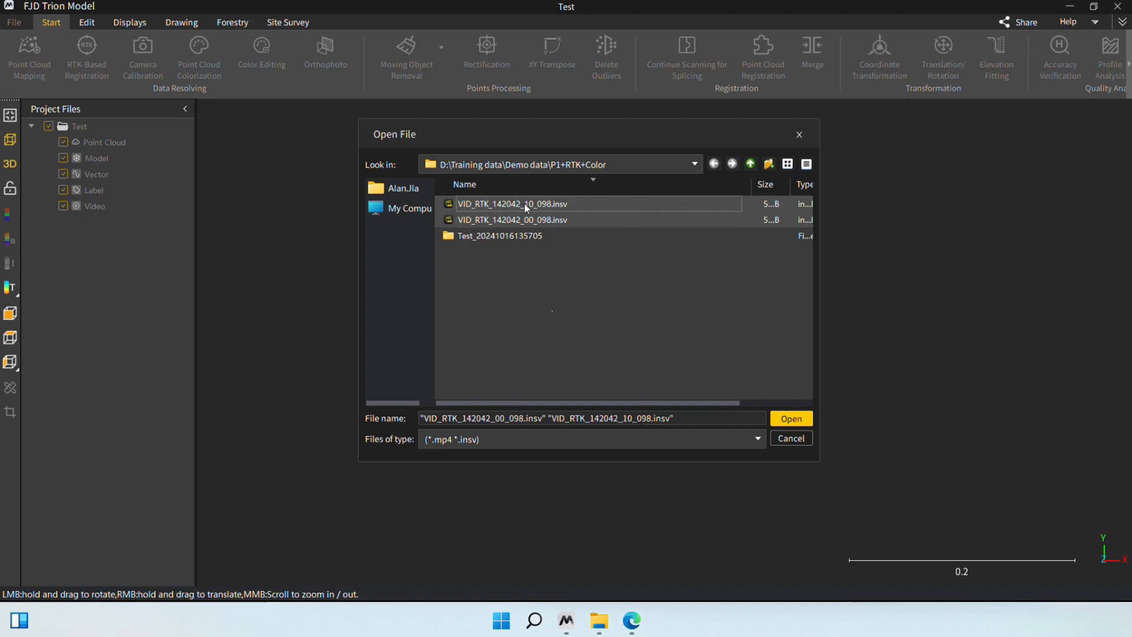
left_click(791, 418)
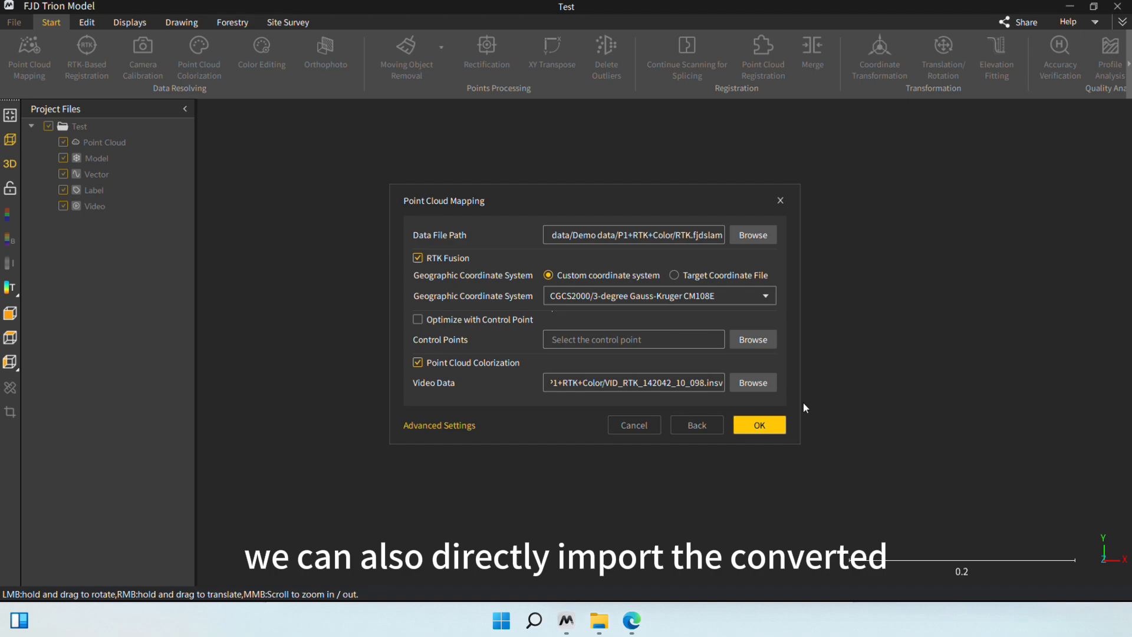
mouse_move(769, 454)
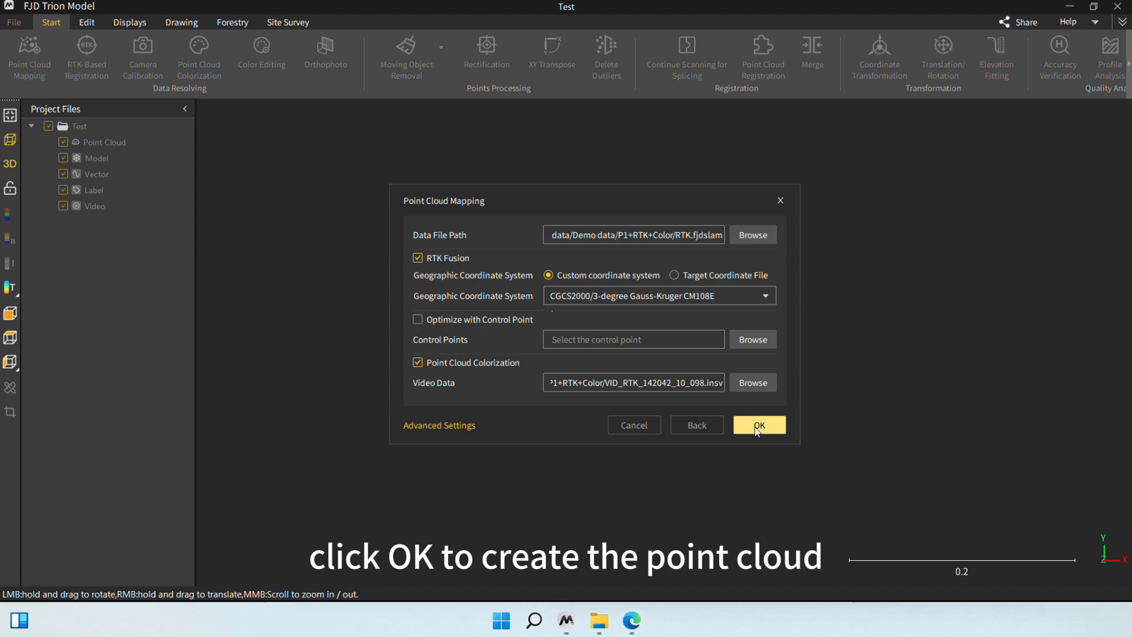
Start mapping, previewing frame by frame, then return to cumulative display.
left_click(757, 425)
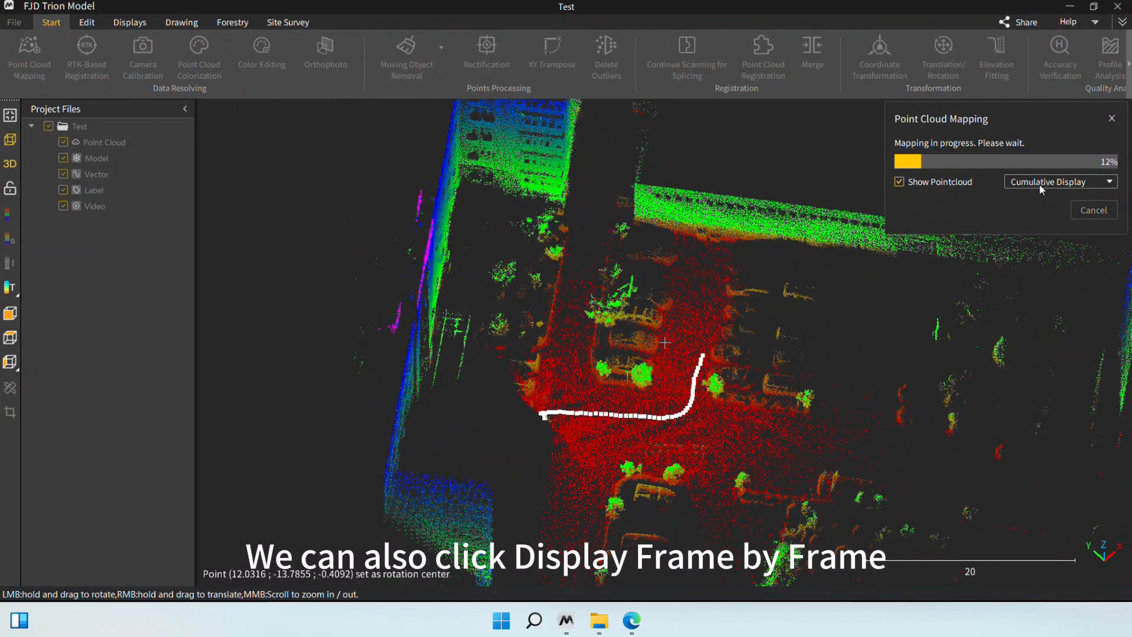
left_click(1058, 181)
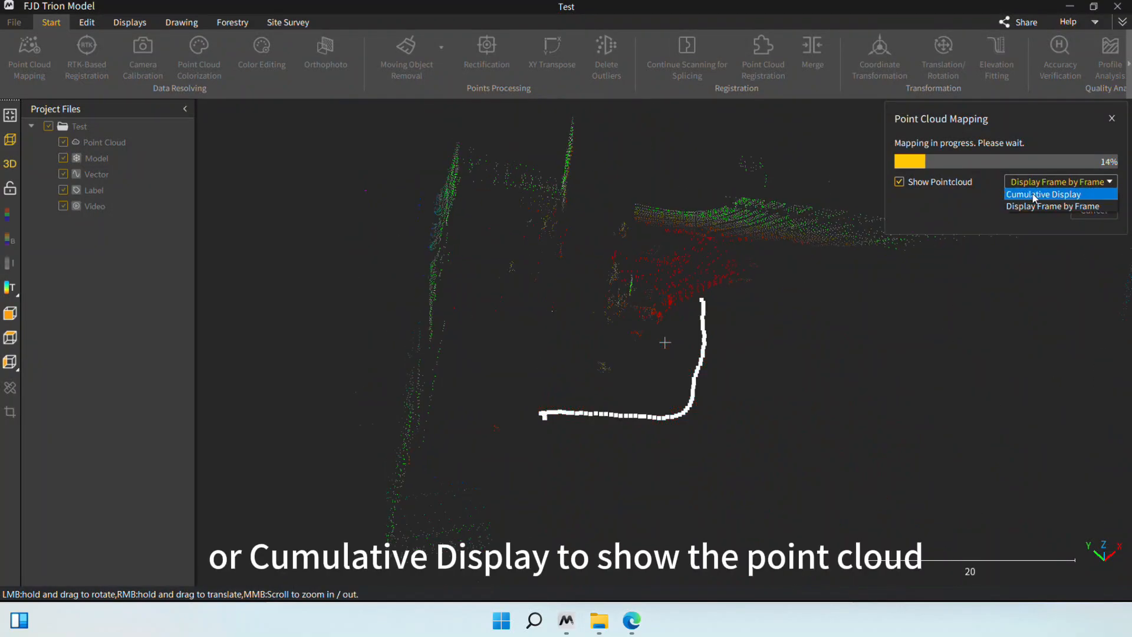
left_click(1045, 194)
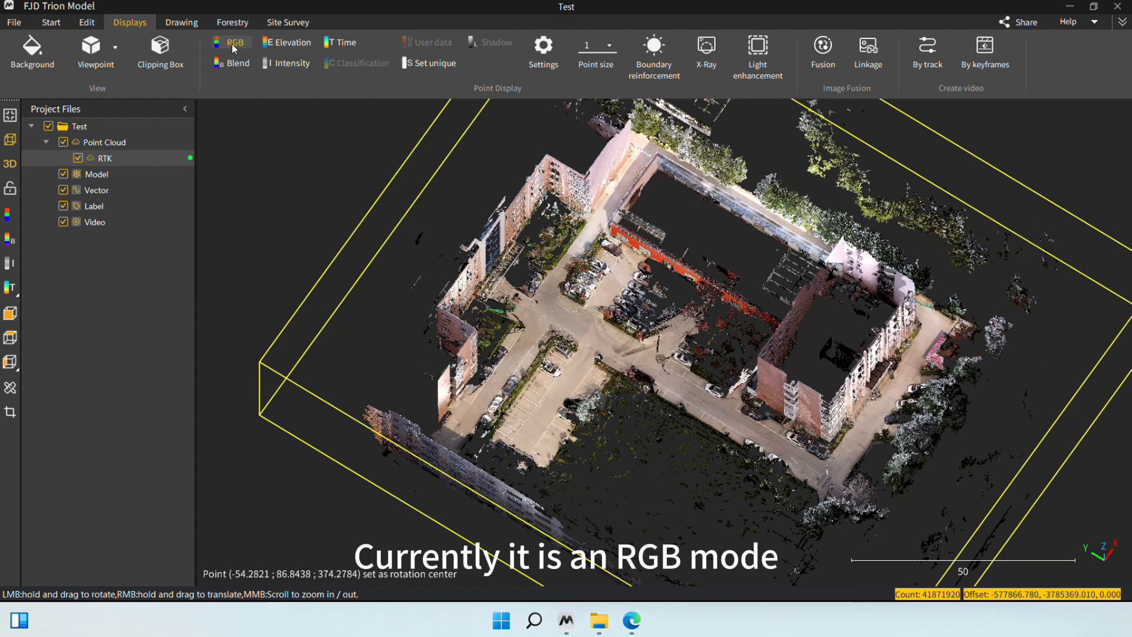
Preview the RTK cloud in false-colour, intensity and blend colouring, then return to RGB.
left_click(290, 42)
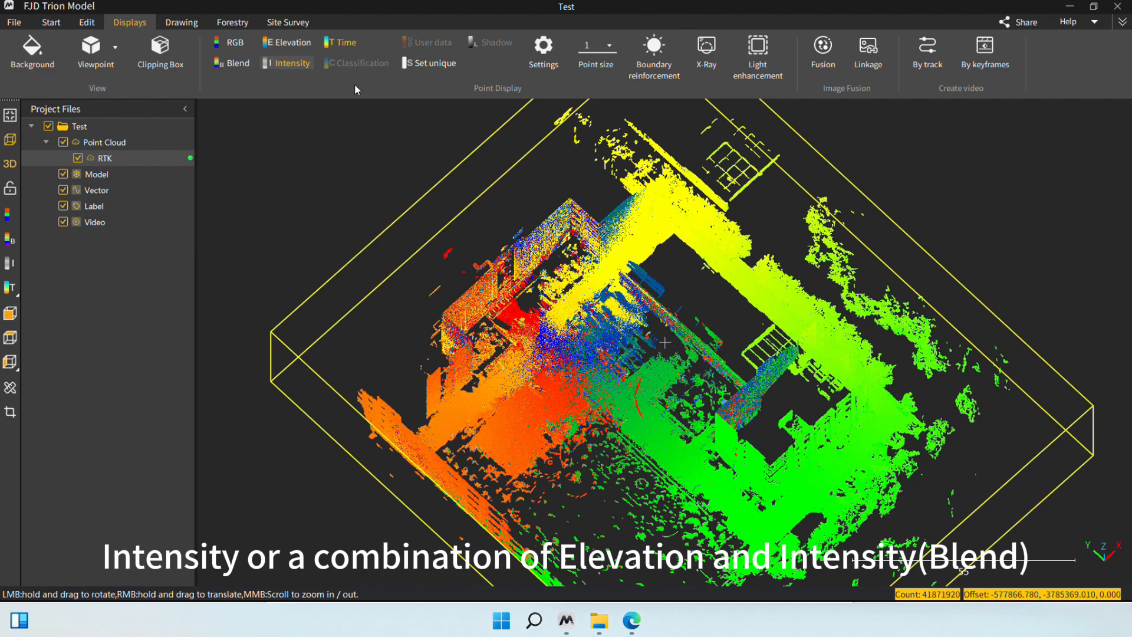
left_click(238, 64)
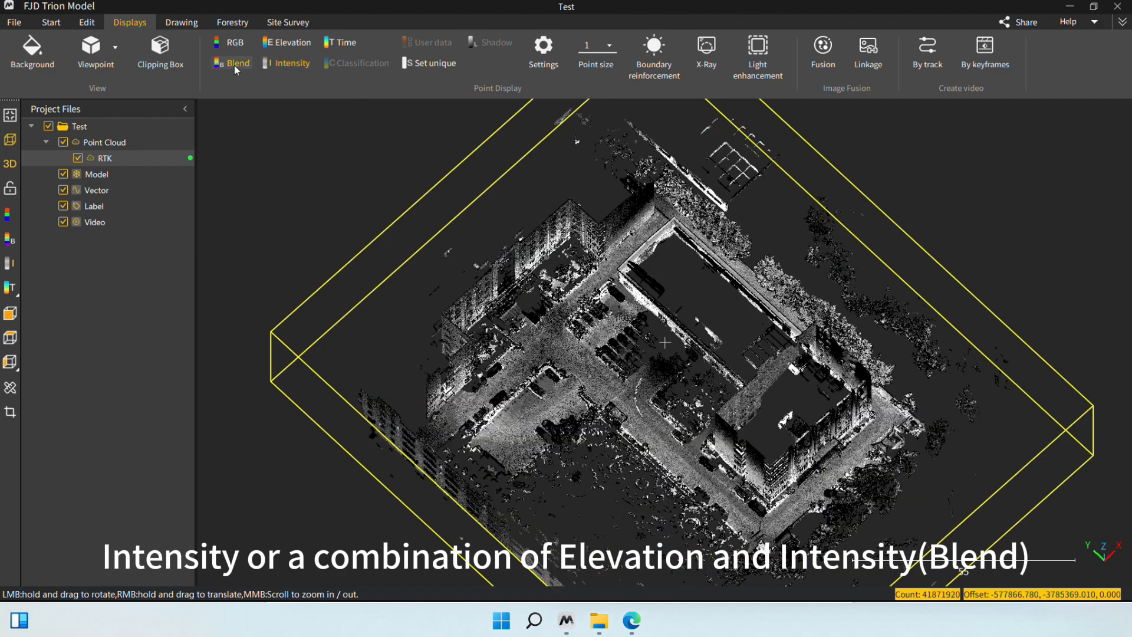
left_click(234, 42)
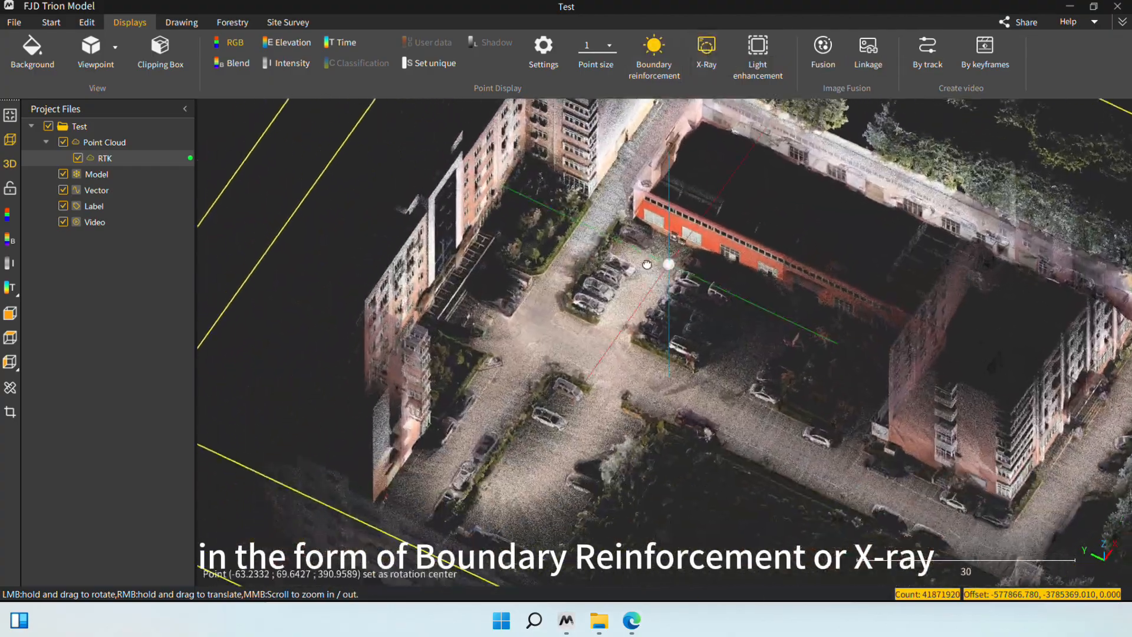
left_click(51, 22)
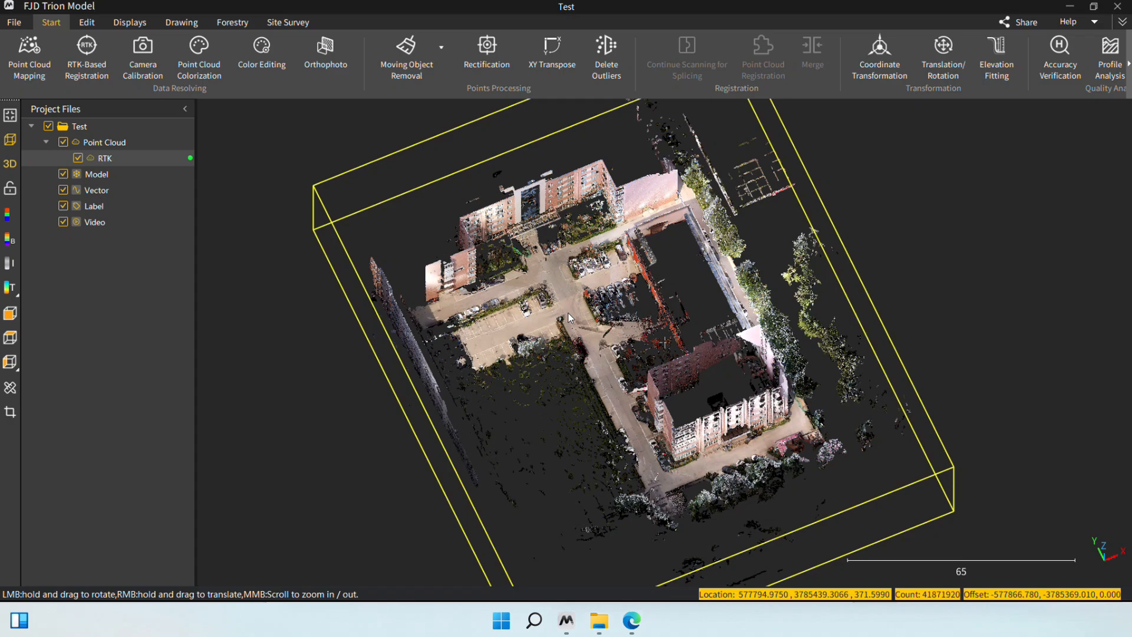
left_click(606, 401)
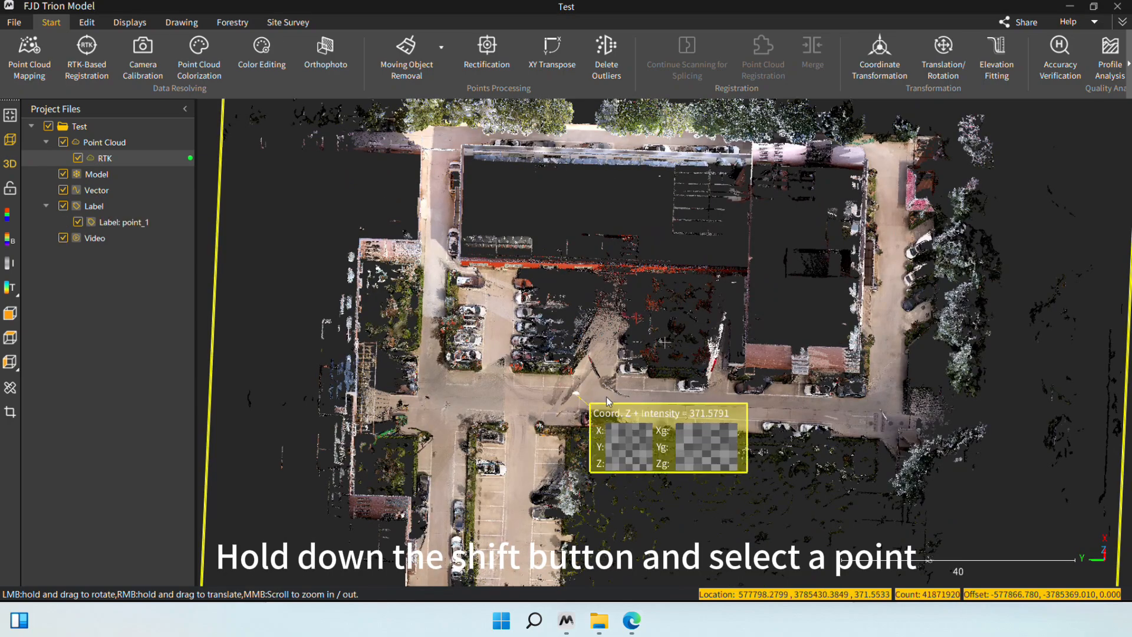
left_click(607, 402)
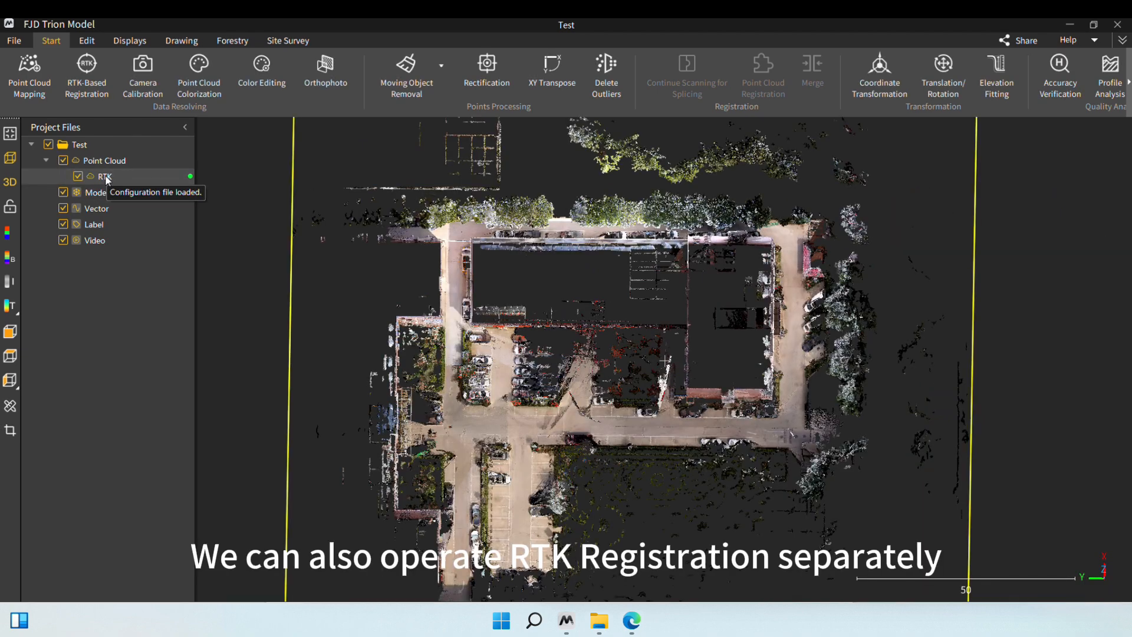
mouse_move(86, 69)
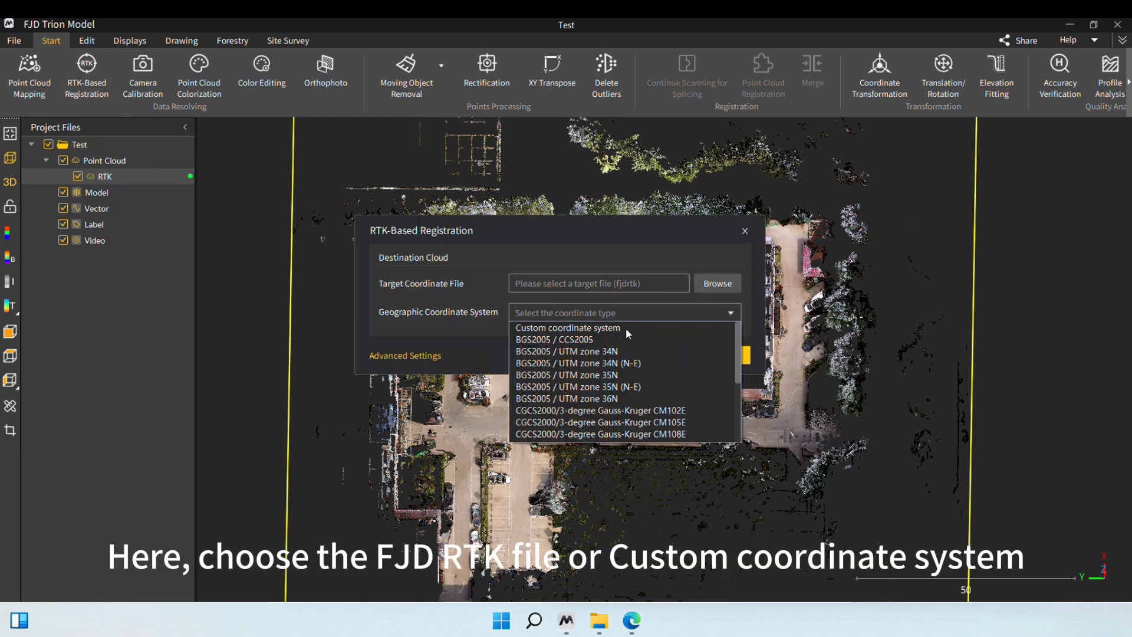
scroll("down", 3)
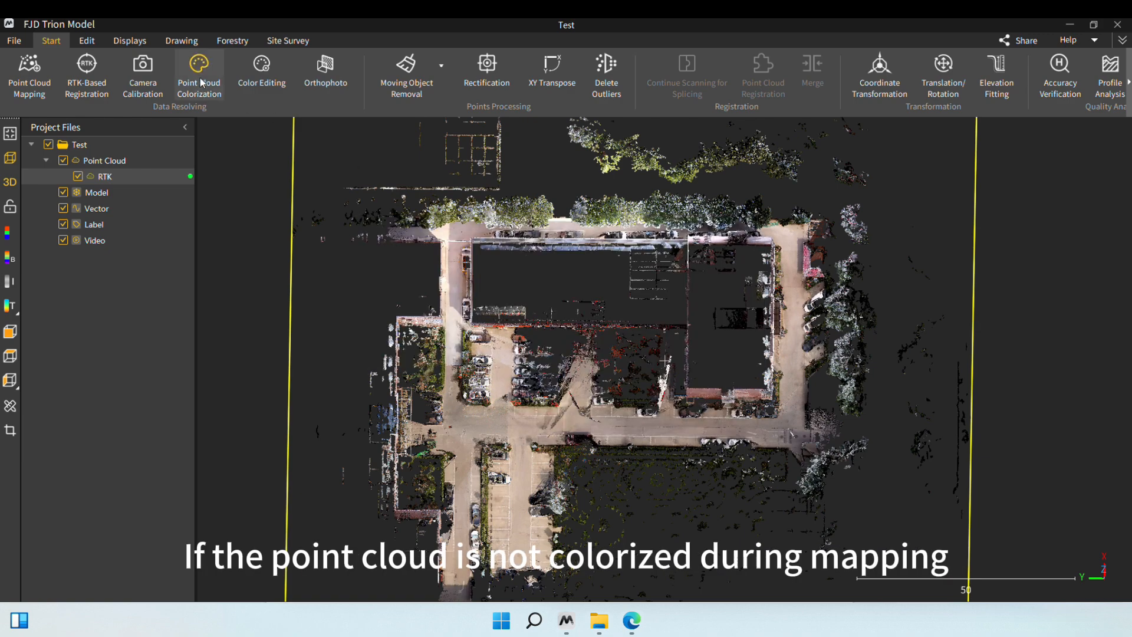
left_click(198, 69)
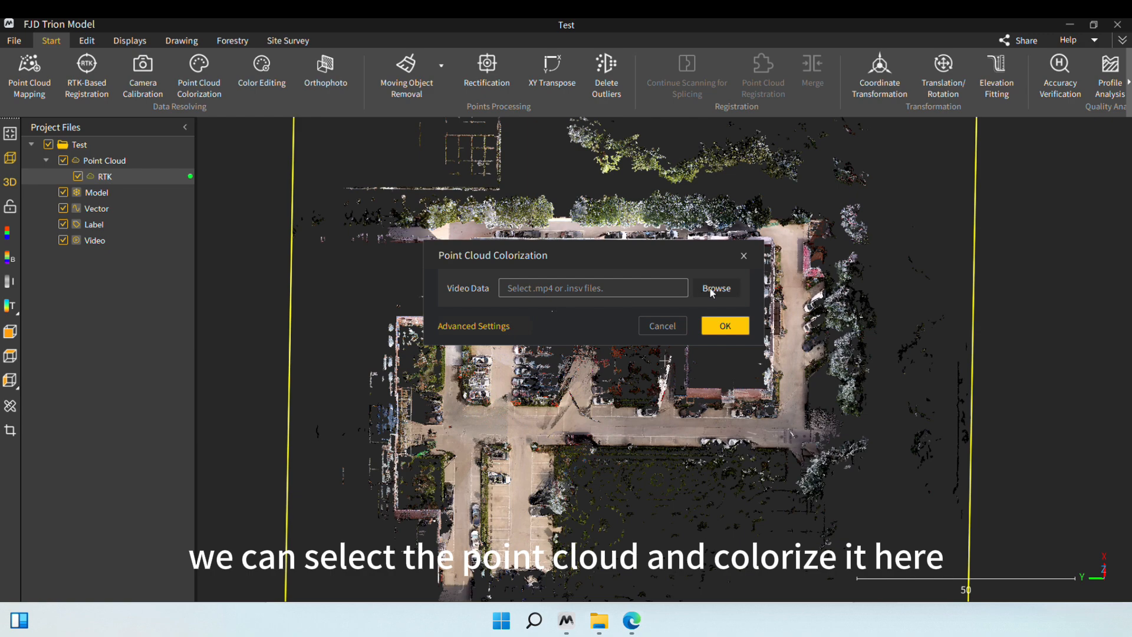
left_click(473, 326)
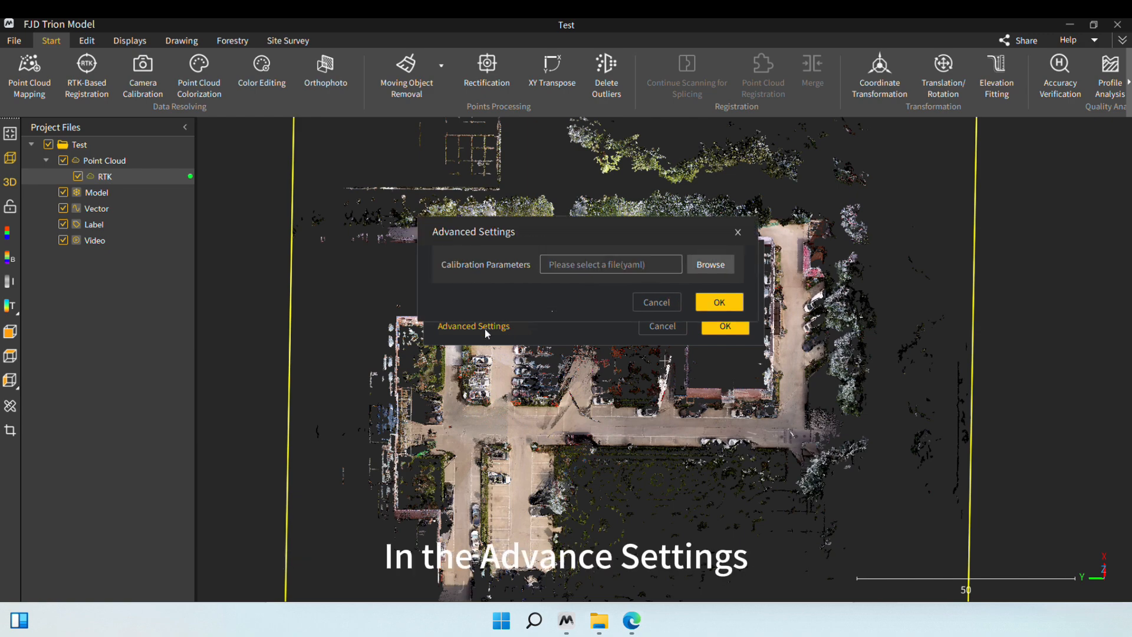
mouse_move(517, 280)
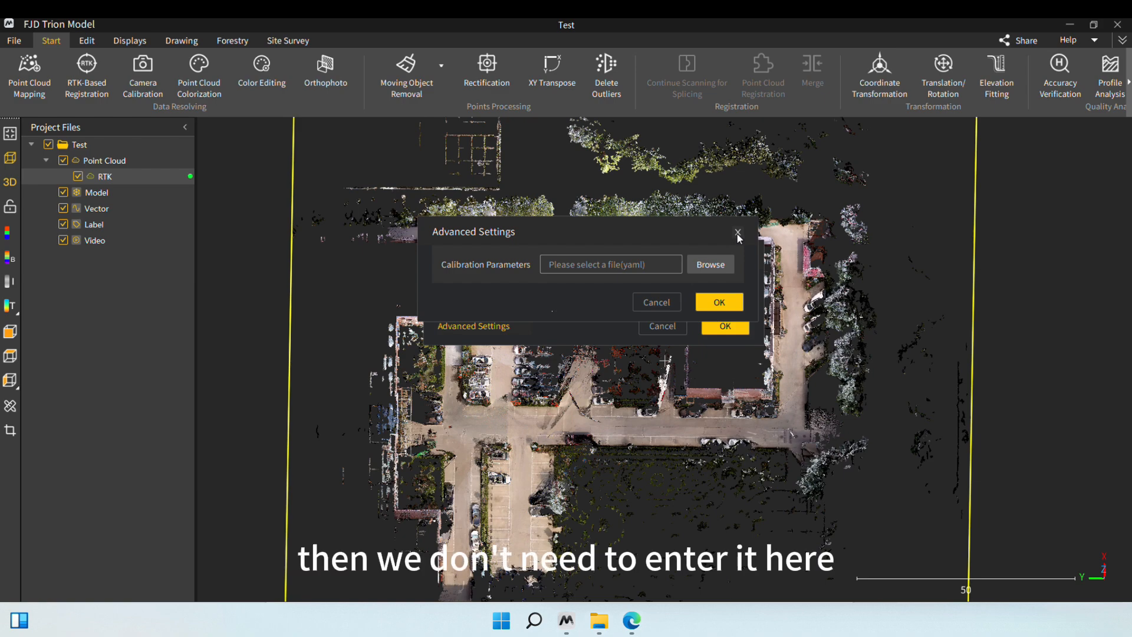
mouse_move(739, 247)
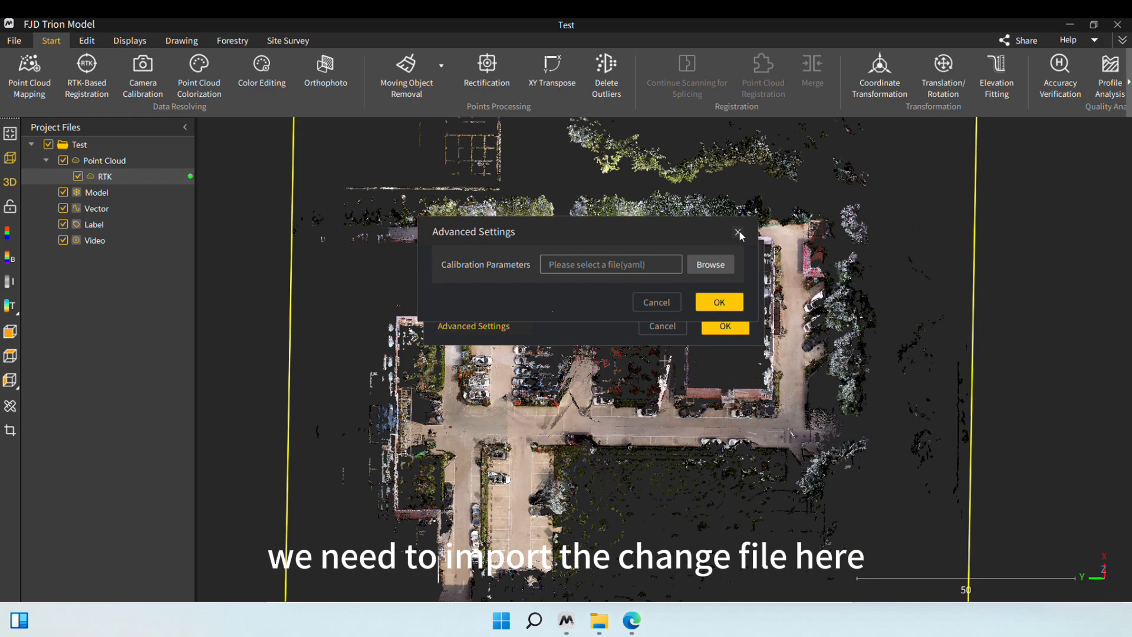
left_click(740, 235)
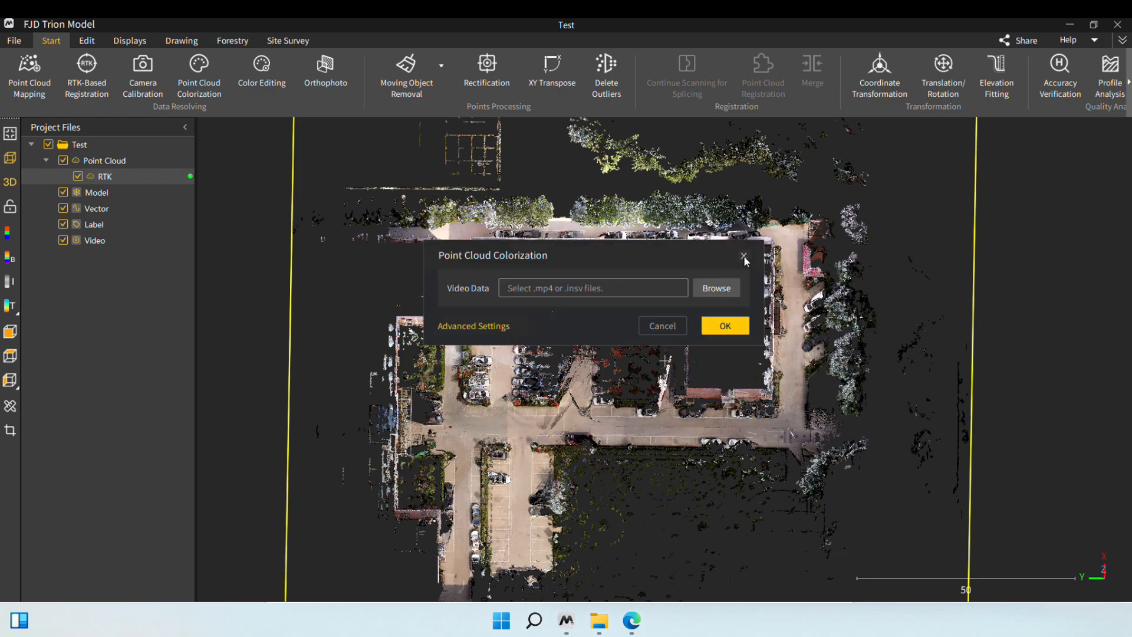
left_click(743, 256)
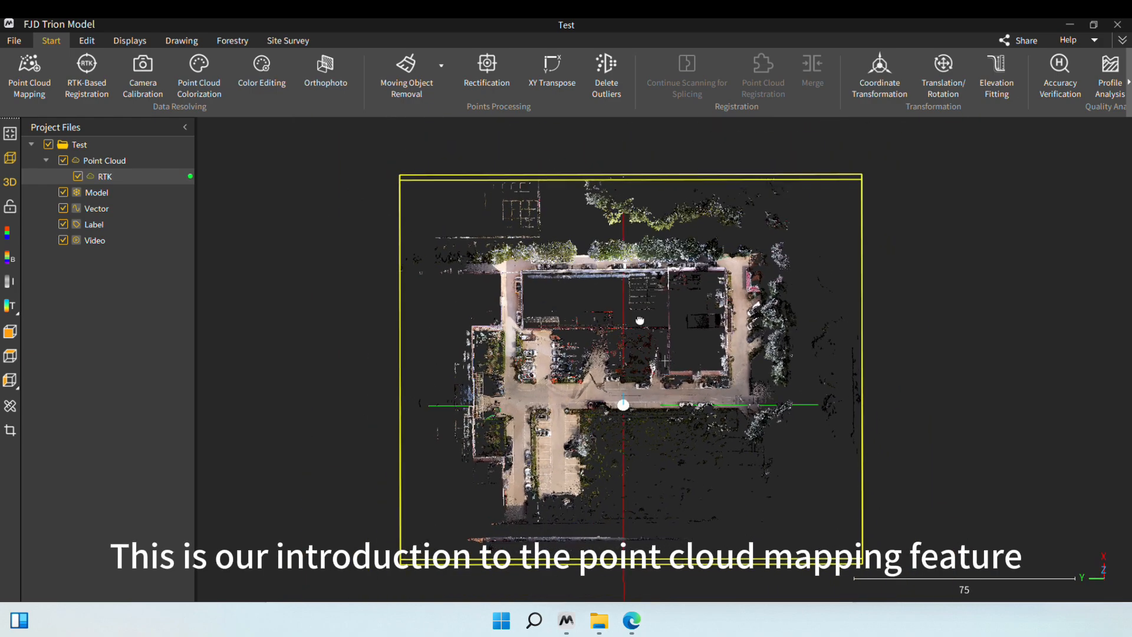